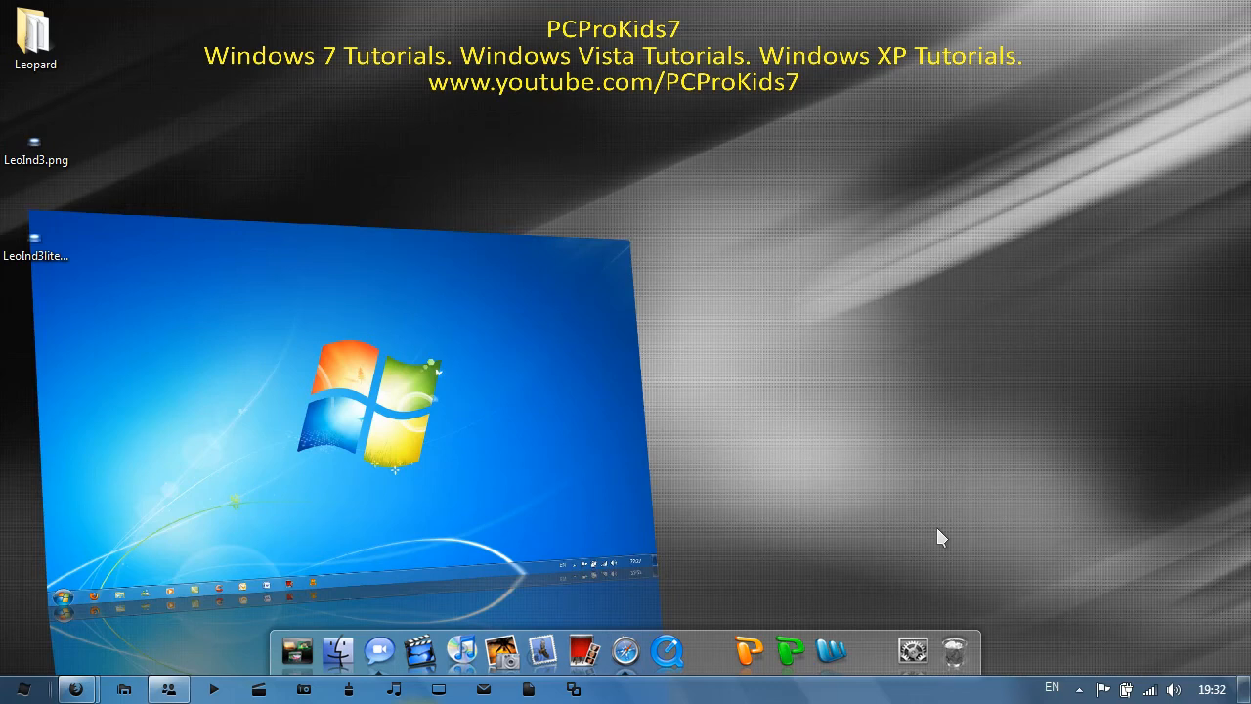
{"action": "mouse_move", "coordinate": [927, 520]}
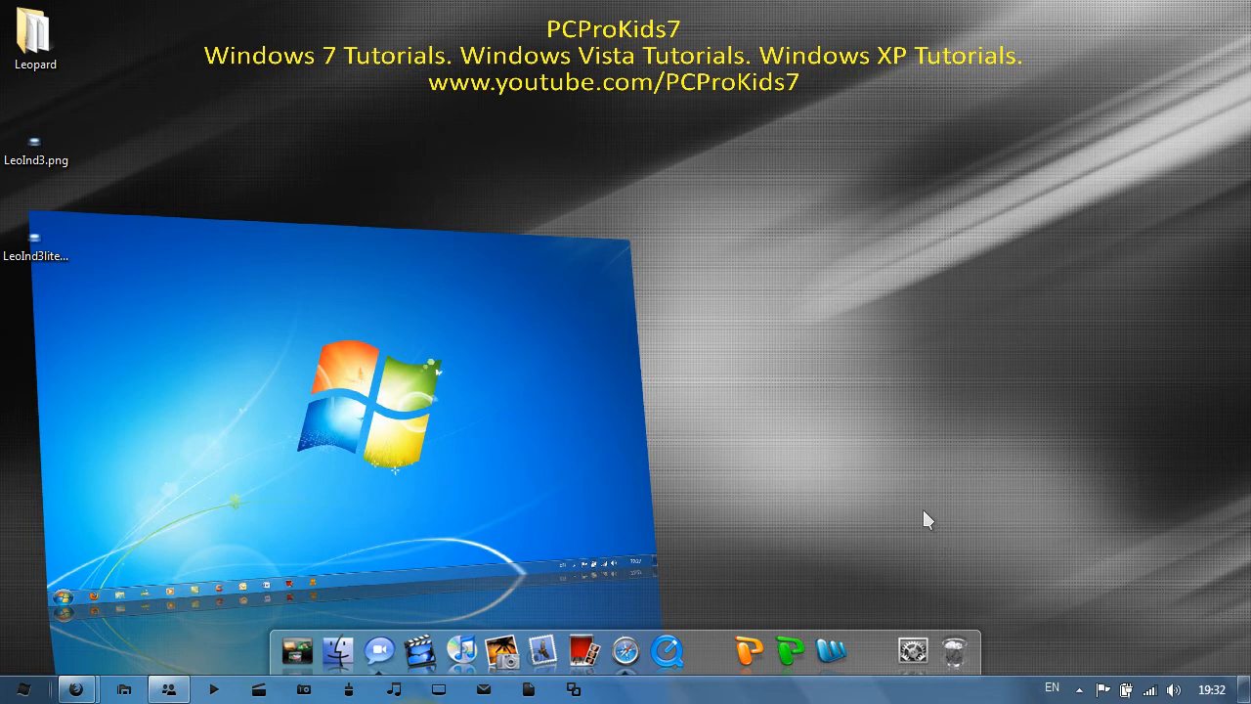
{"action": "mouse_move", "coordinate": [902, 504]}
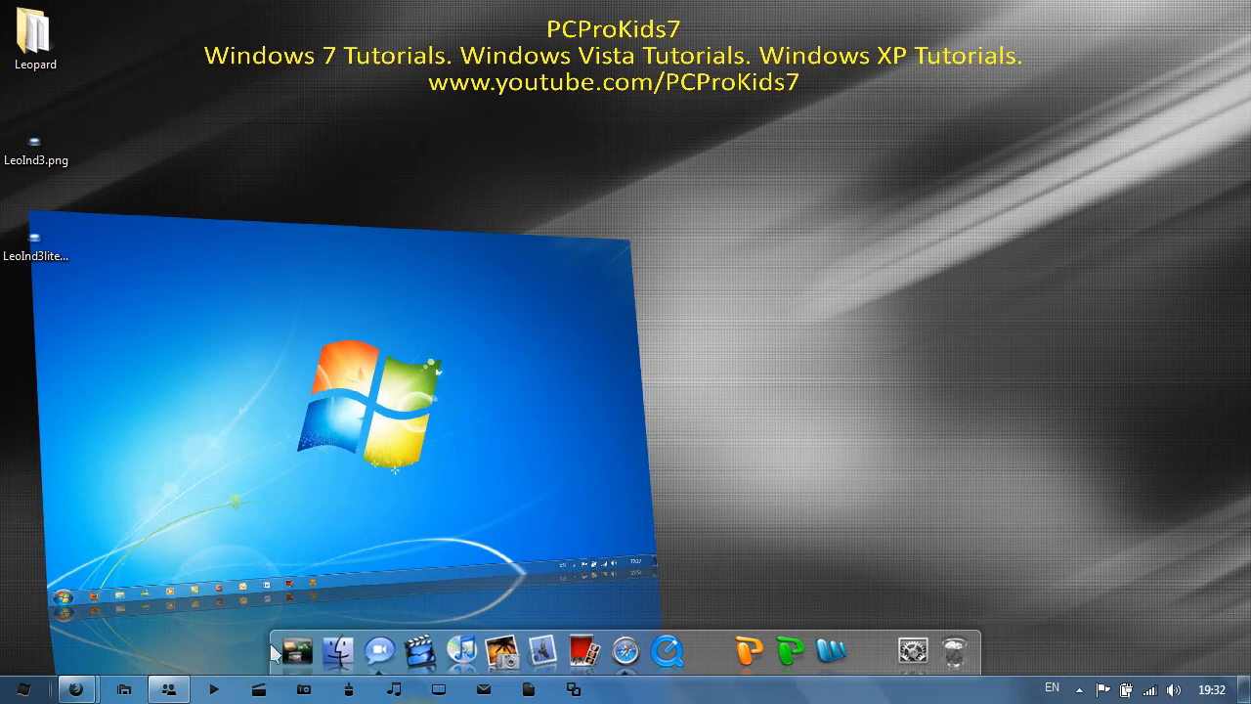
{"action": "mouse_move", "coordinate": [666, 589]}
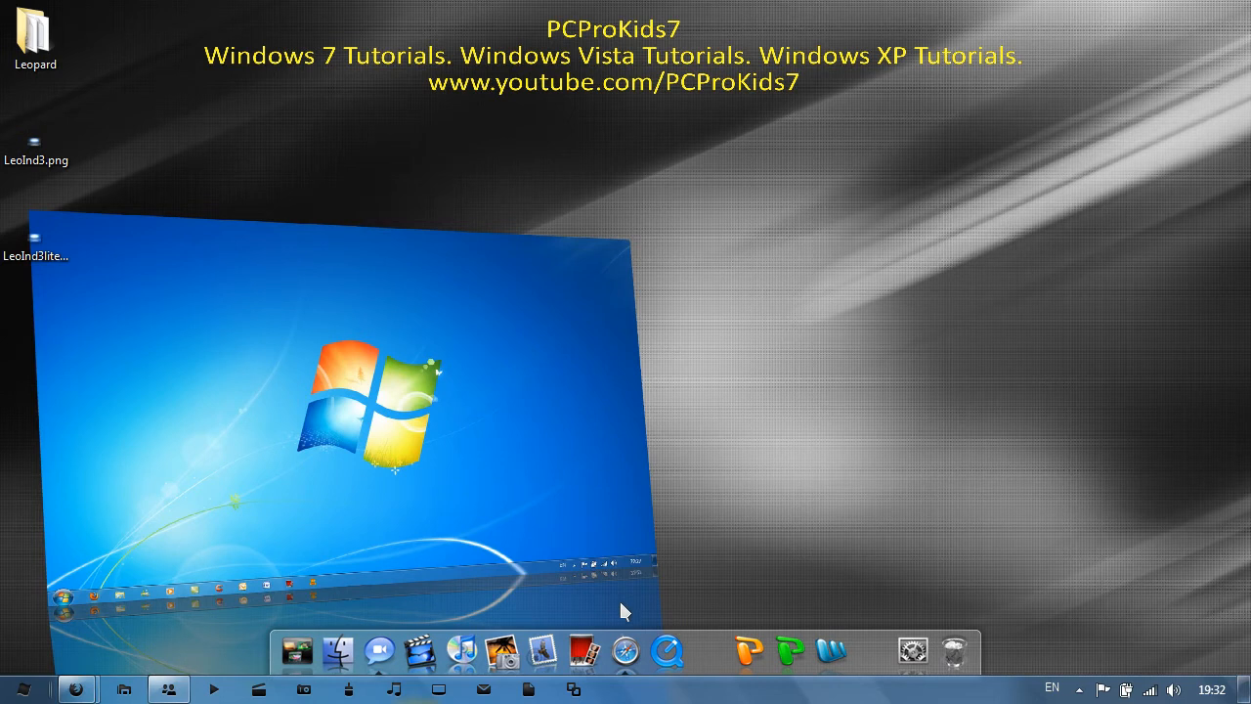
Switch to the Firefox Speed Dial window and go to wincustomize
{"action": "left_click", "coordinate": [76, 686]}
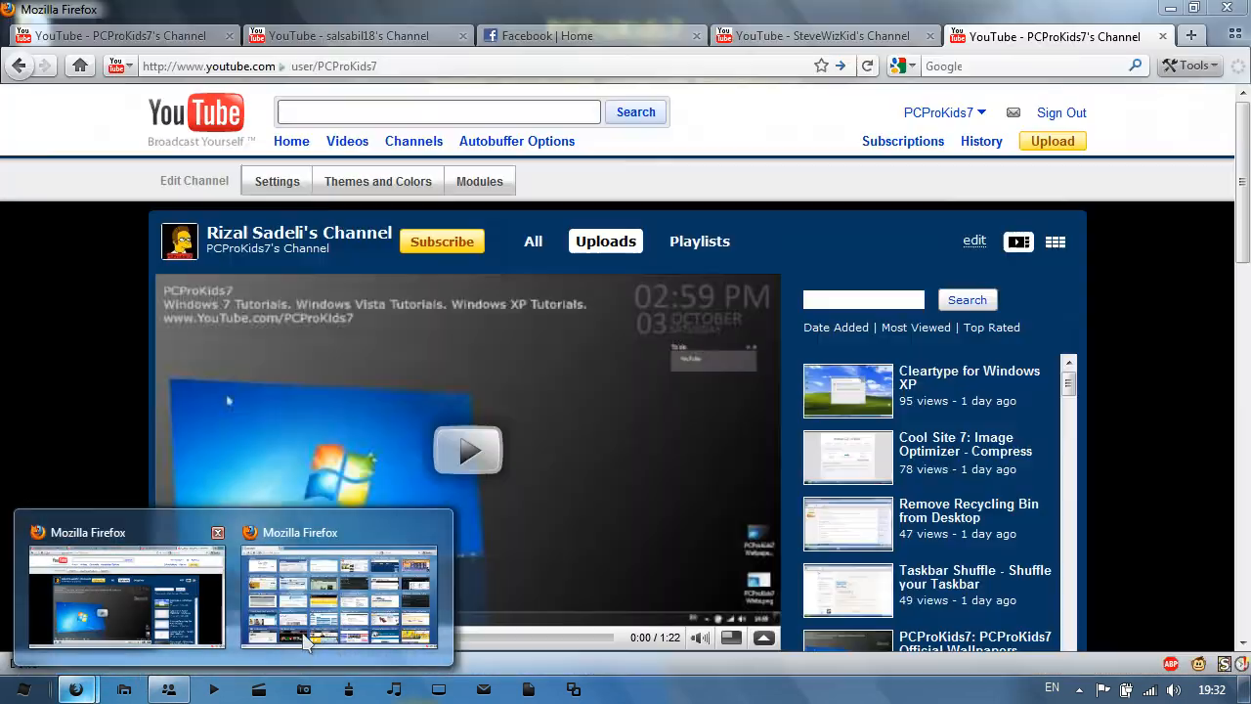
{"action": "left_click", "coordinate": [337, 596]}
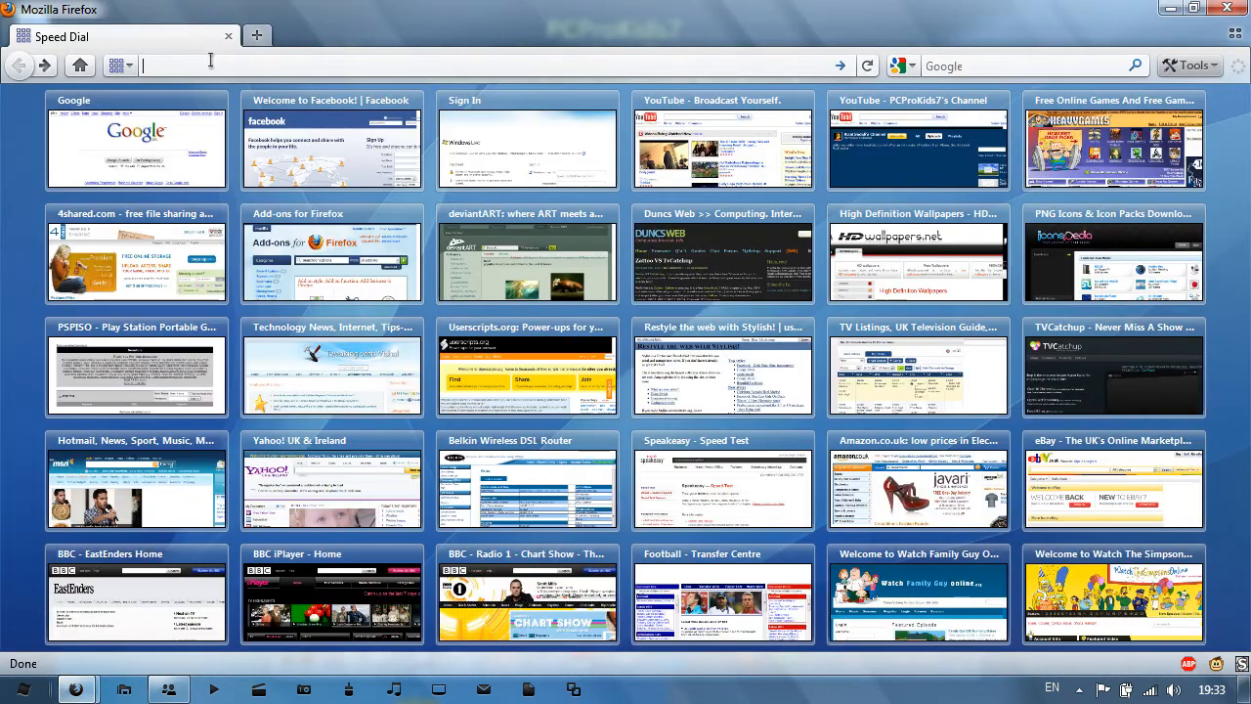
{"action": "type", "text": "winc"}
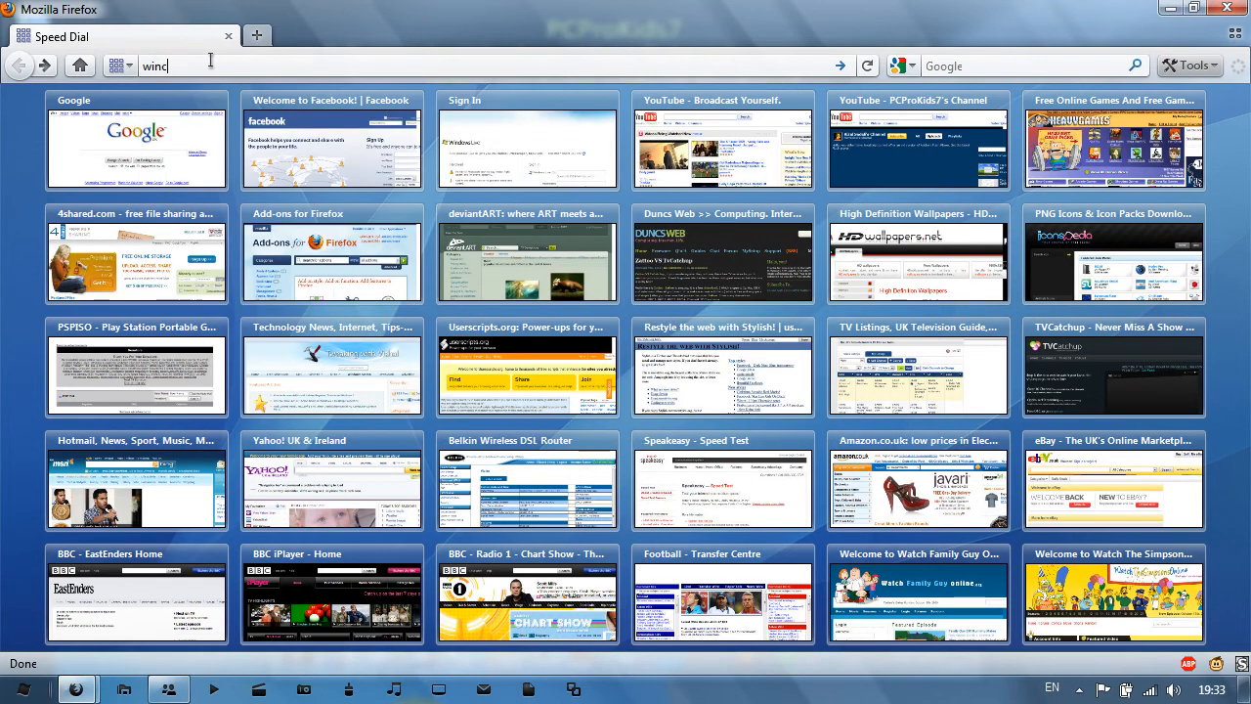
{"action": "type", "text": "ustomize.com"}
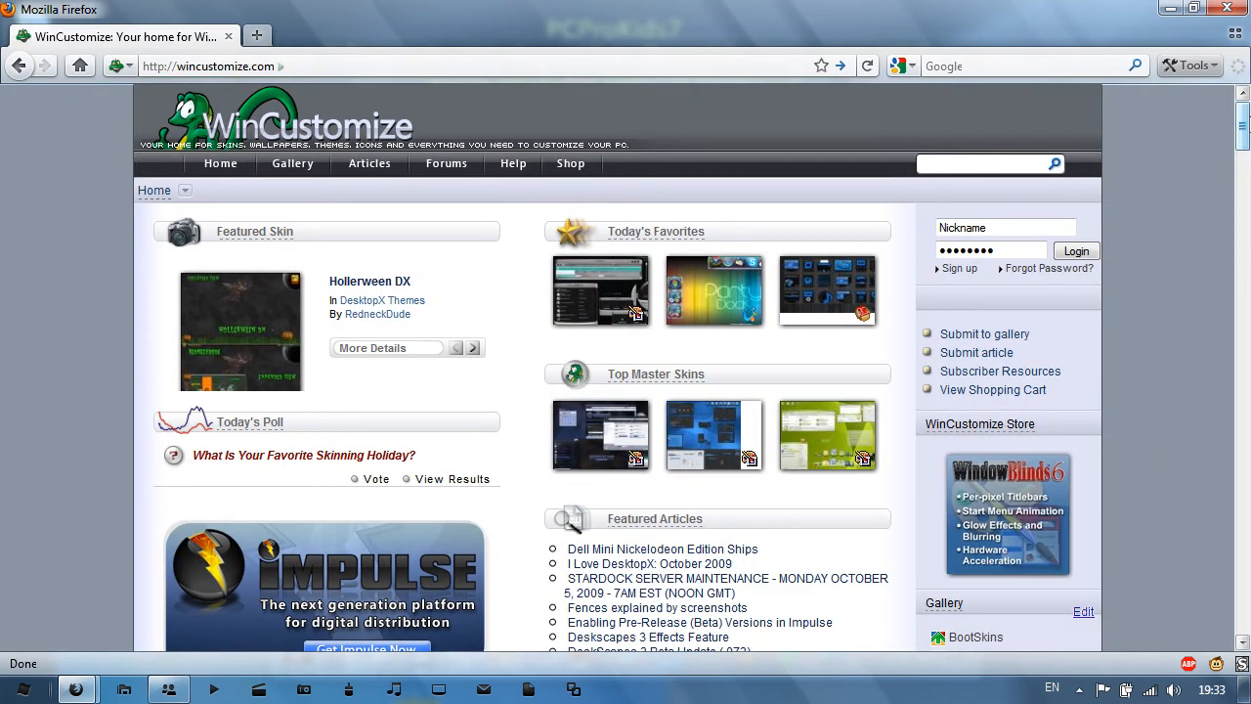
Scroll the WinCustomize home page to its Gallery list of skin categories
{"action": "scroll", "scroll_direction": "down", "scroll_amount": 3}
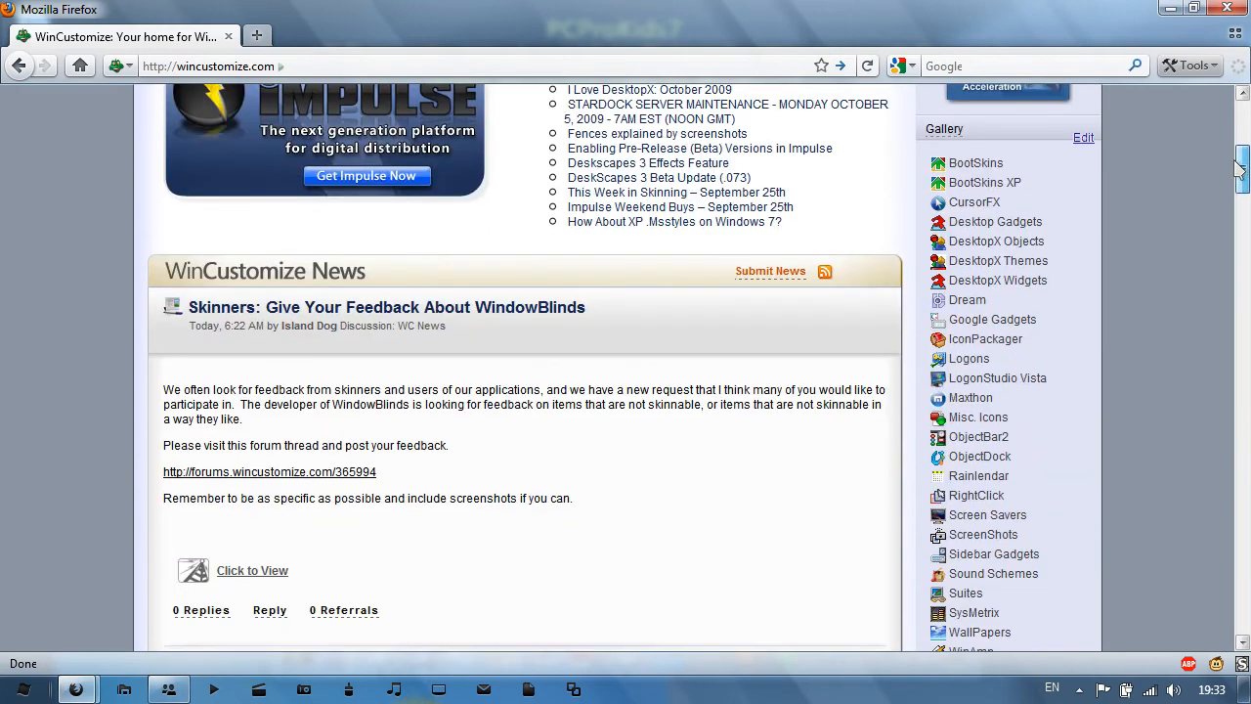
{"action": "scroll", "scroll_direction": "down", "scroll_amount": 3}
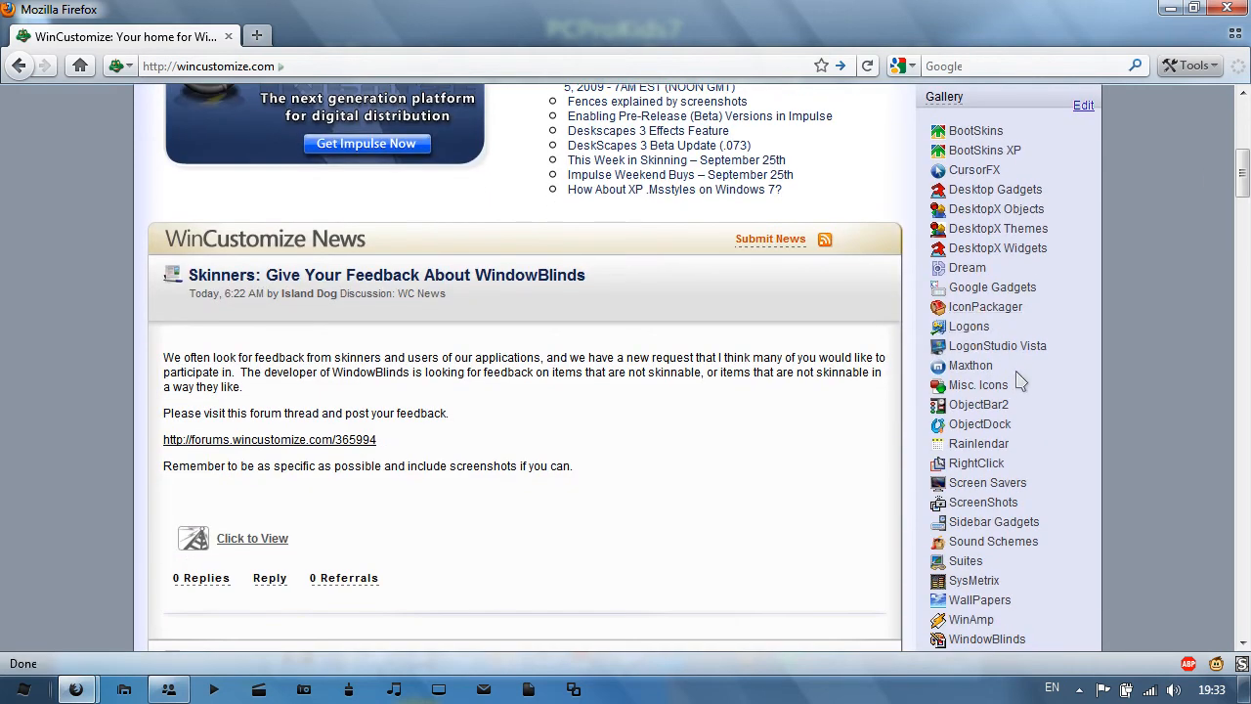
{"action": "scroll", "scroll_direction": "down", "scroll_amount": 3}
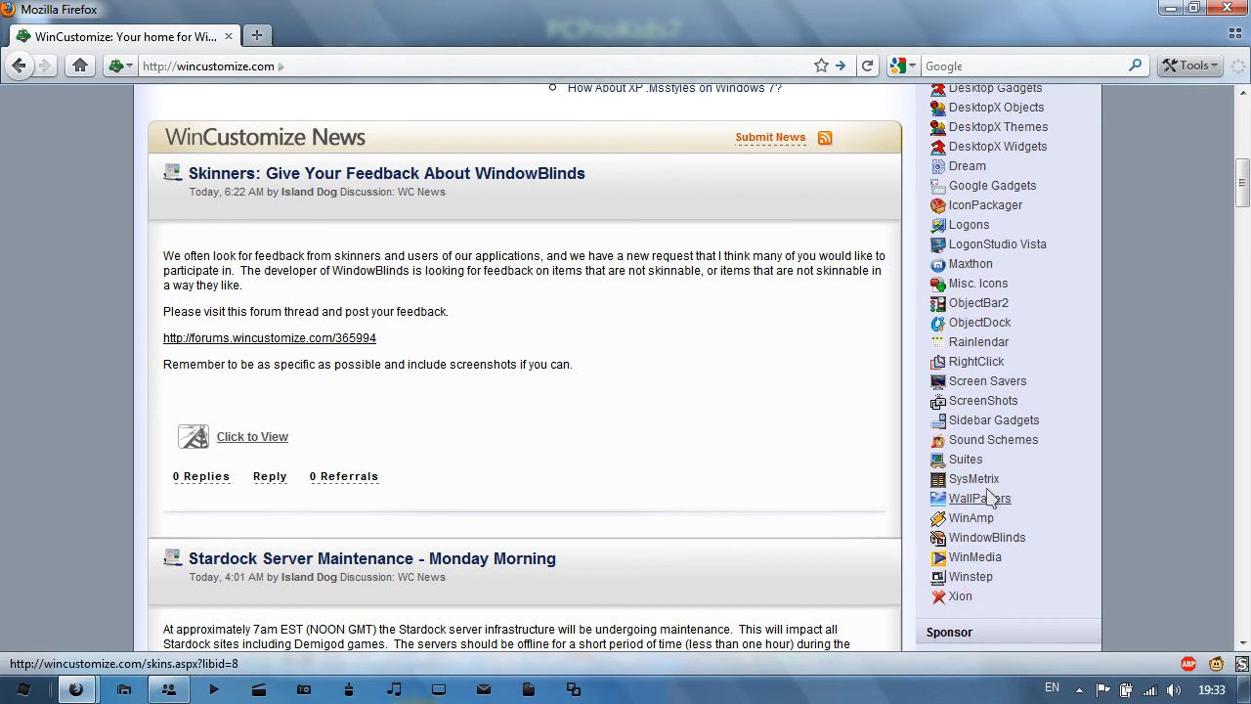
{"action": "scroll", "scroll_direction": "up", "scroll_amount": 3}
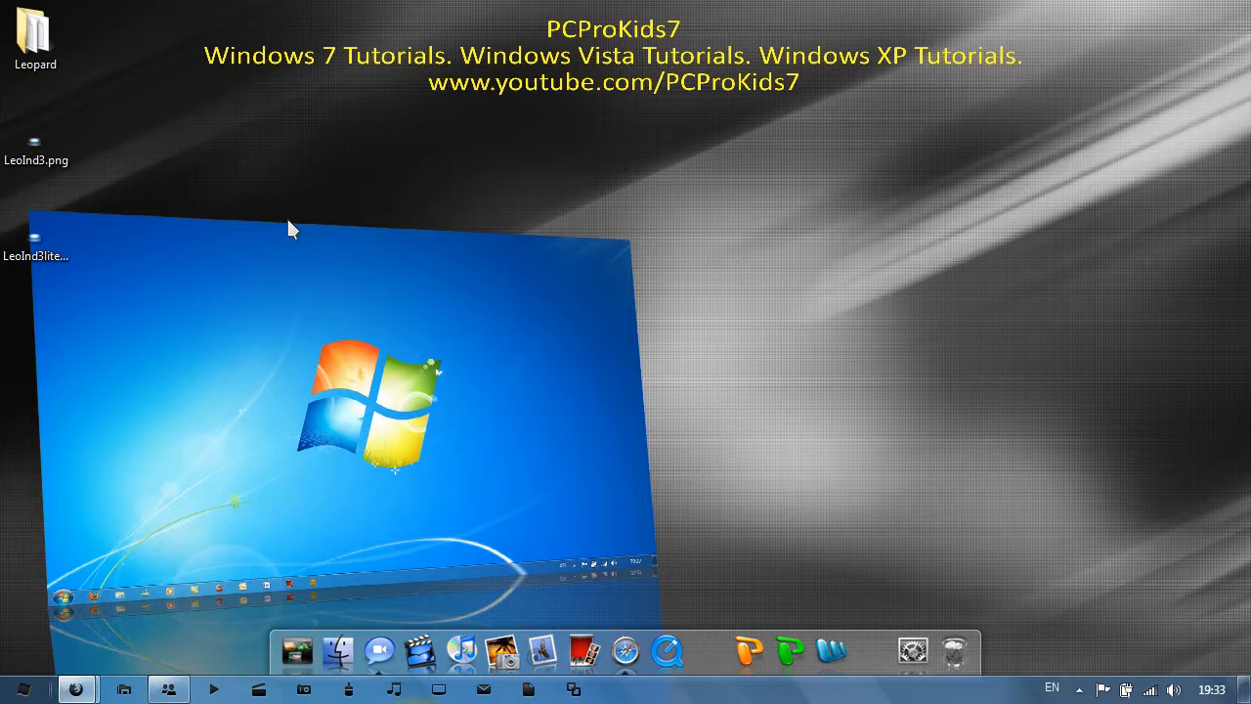
{"action": "mouse_move", "coordinate": [311, 213]}
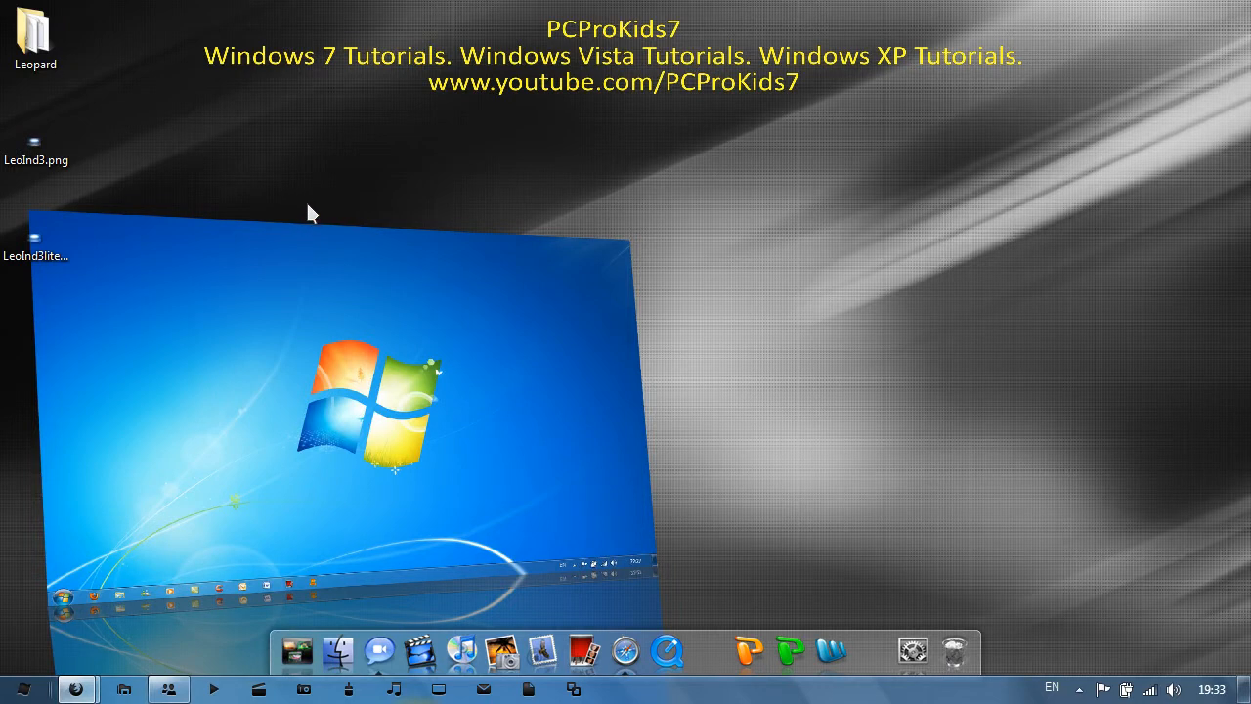
{"action": "mouse_move", "coordinate": [324, 222]}
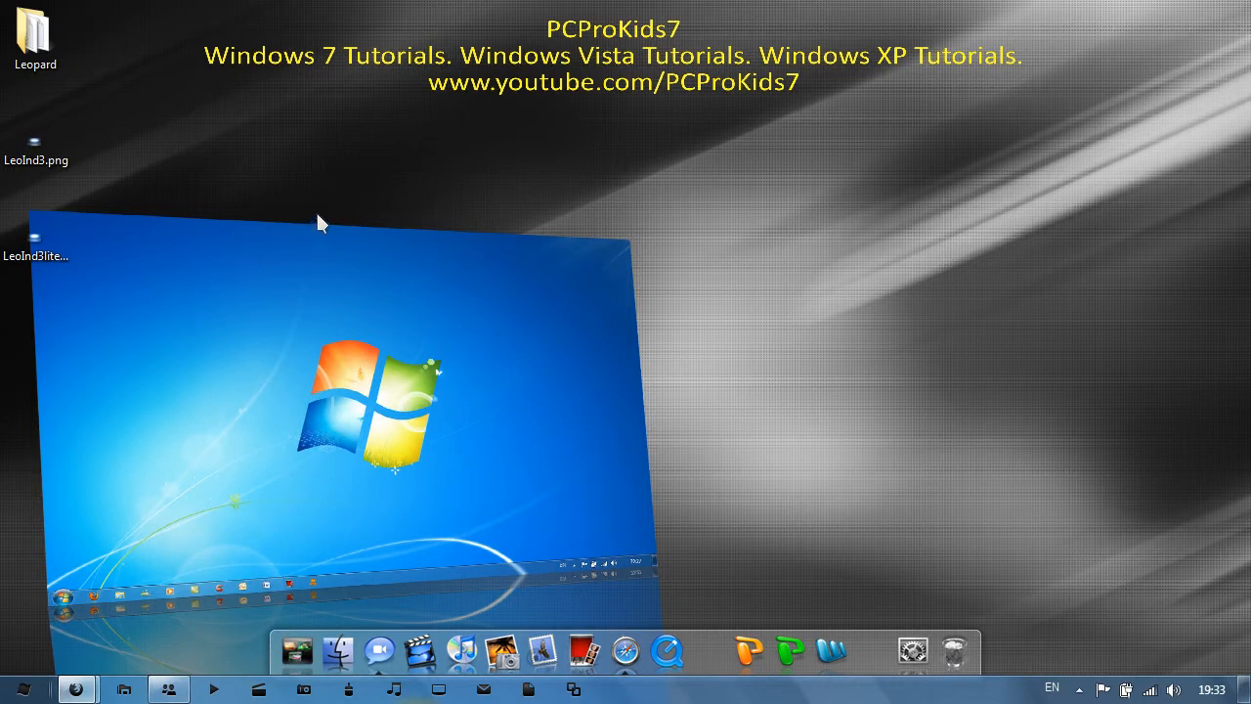
{"action": "left_click", "coordinate": [38, 37]}
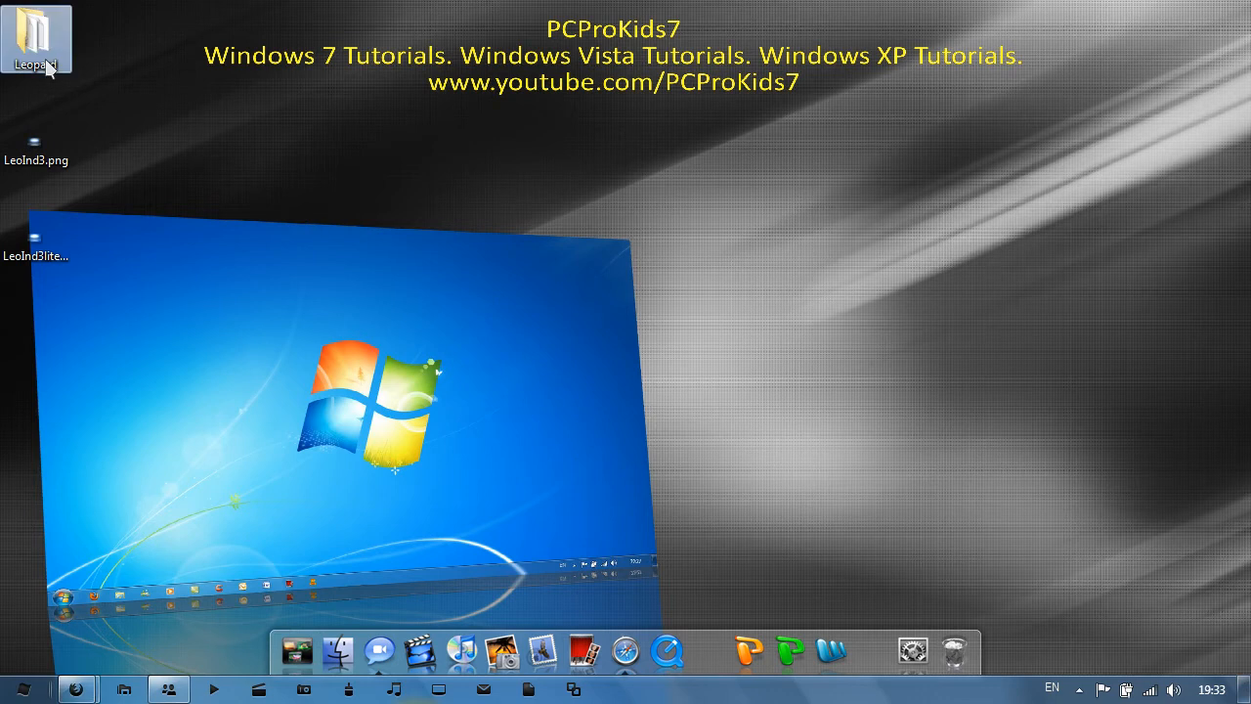
{"action": "mouse_move", "coordinate": [64, 53]}
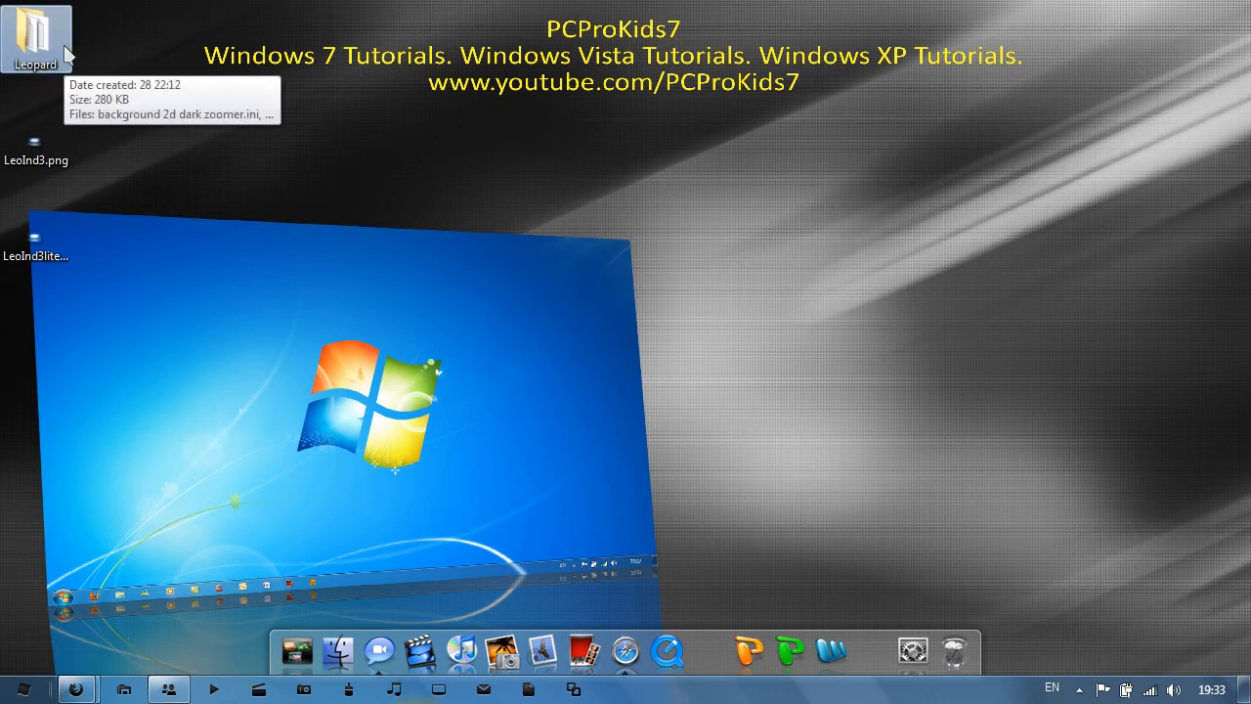
{"action": "mouse_move", "coordinate": [155, 78]}
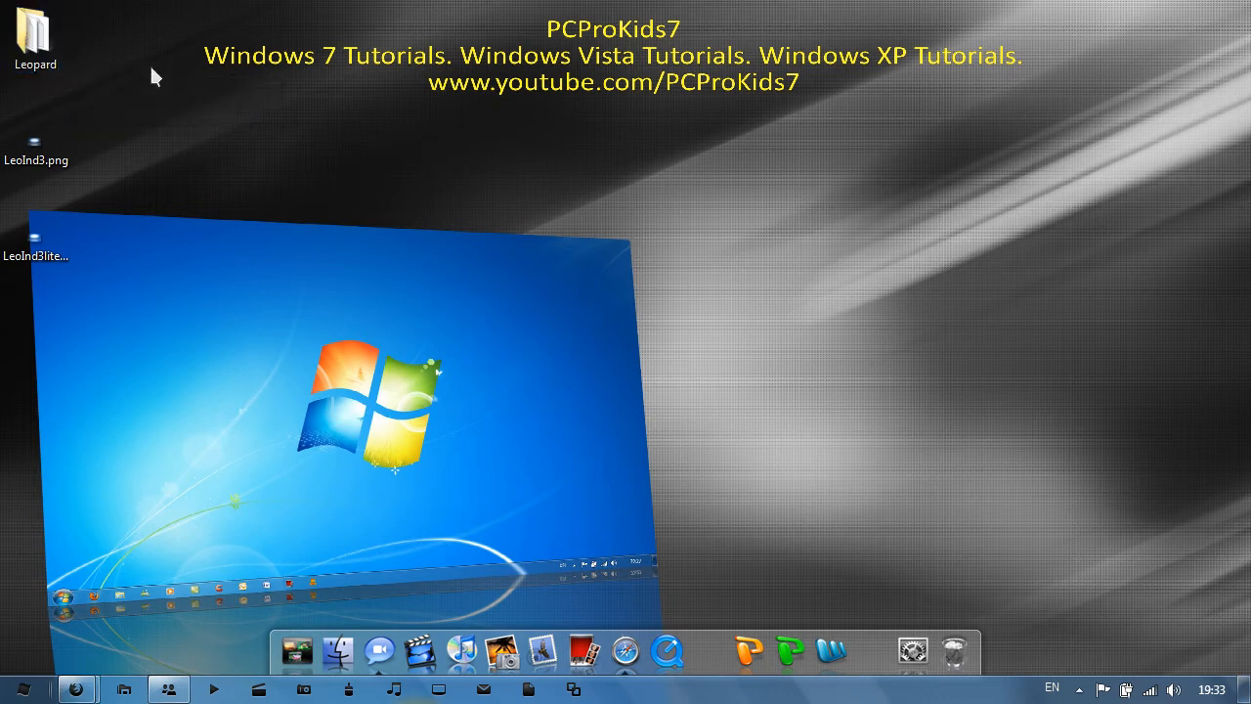
{"action": "mouse_move", "coordinate": [118, 67]}
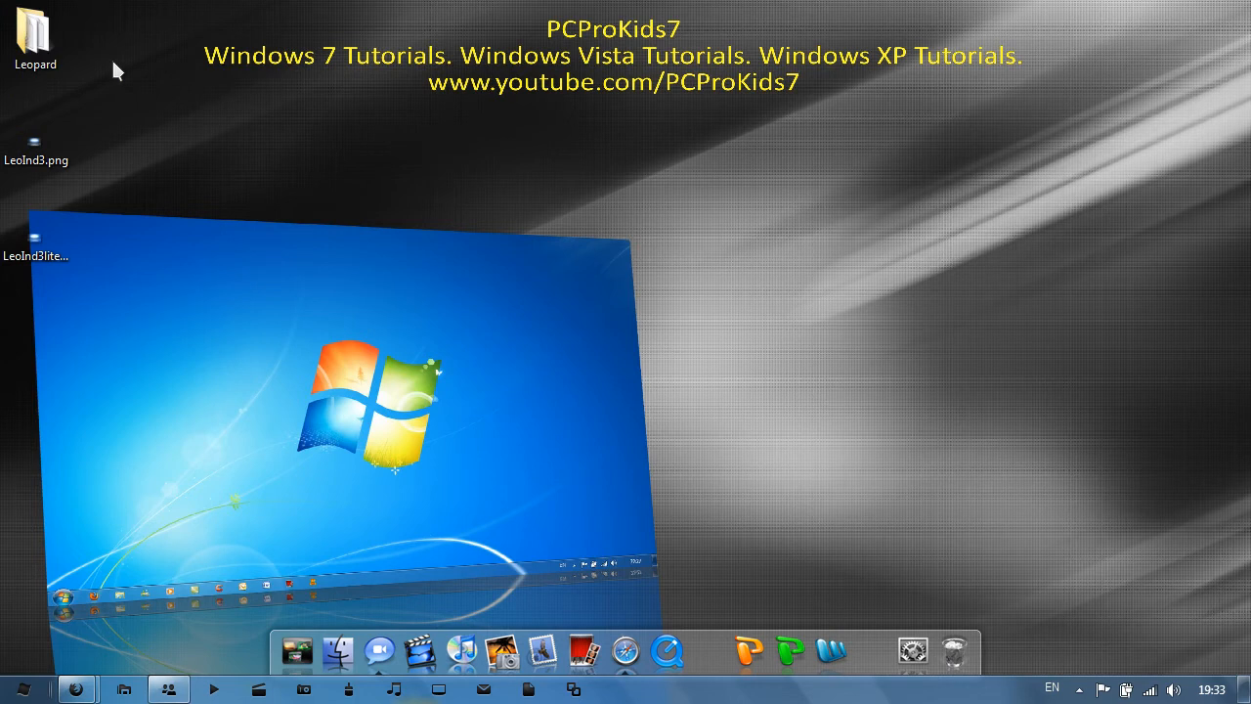
{"action": "left_click", "coordinate": [36, 37]}
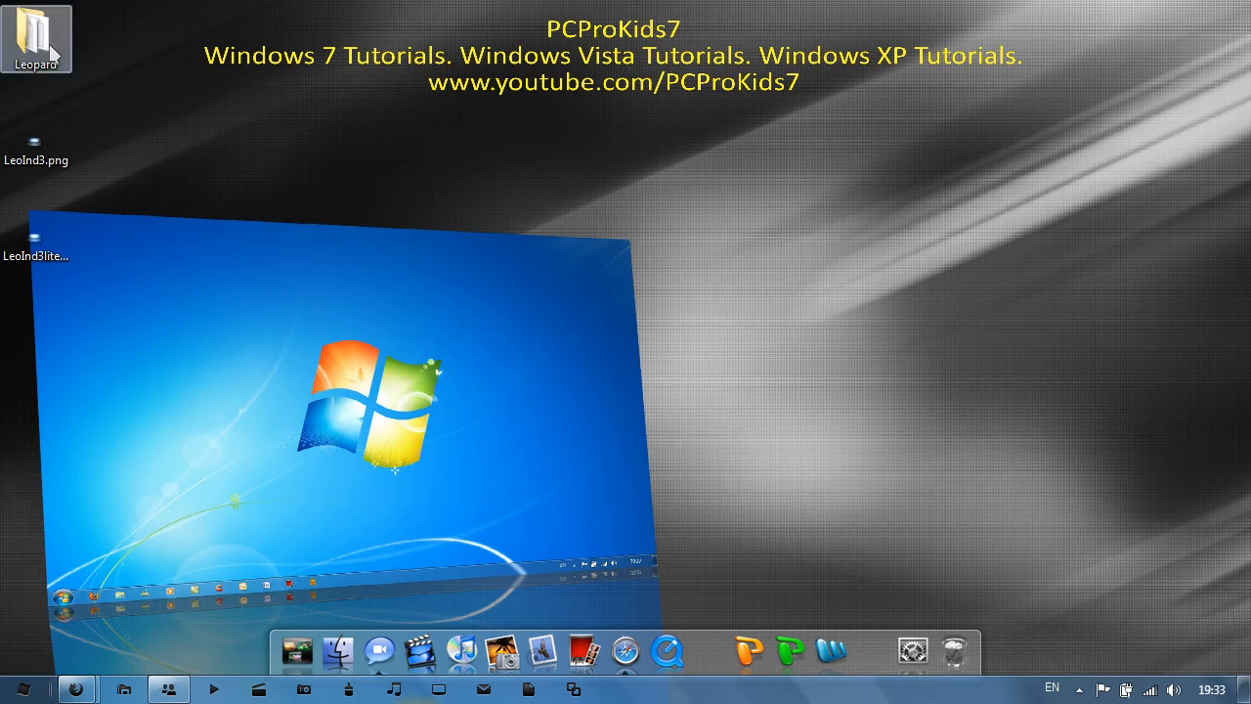
Browse the Leopard folder's 44 skin files, then close the Explorer window
{"action": "double_click", "coordinate": [37, 35]}
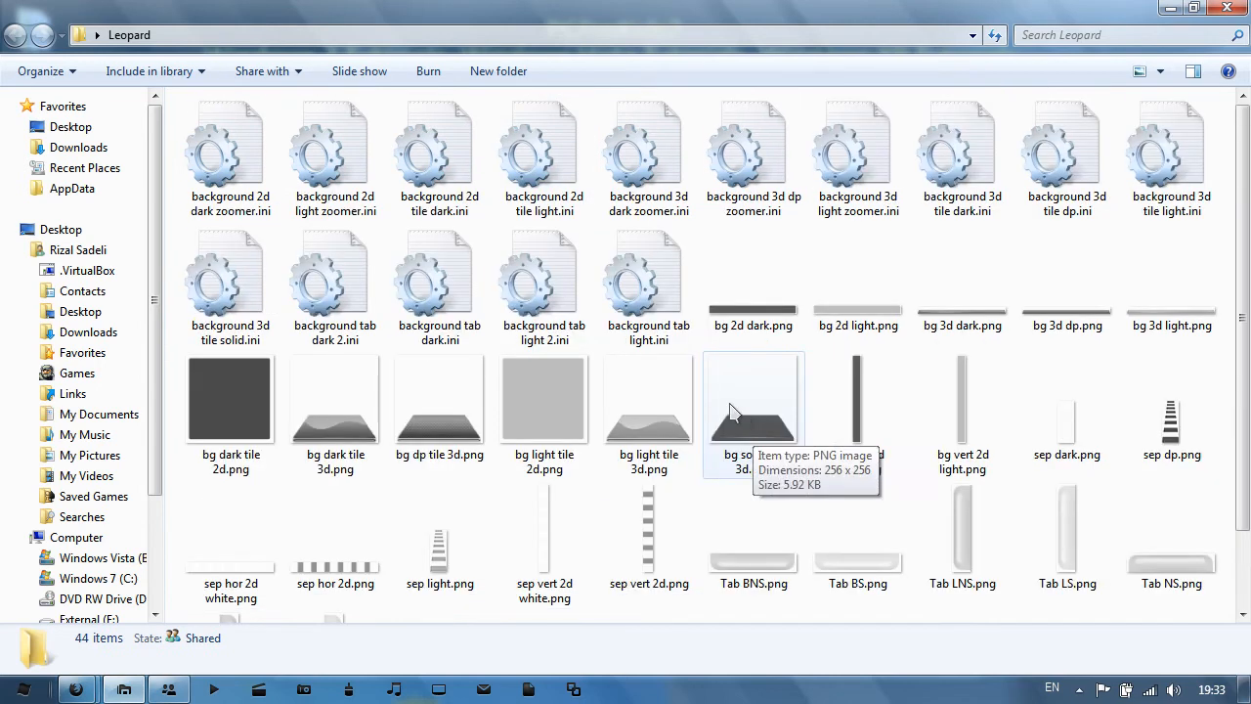
{"action": "scroll", "scroll_direction": "down", "scroll_amount": 3}
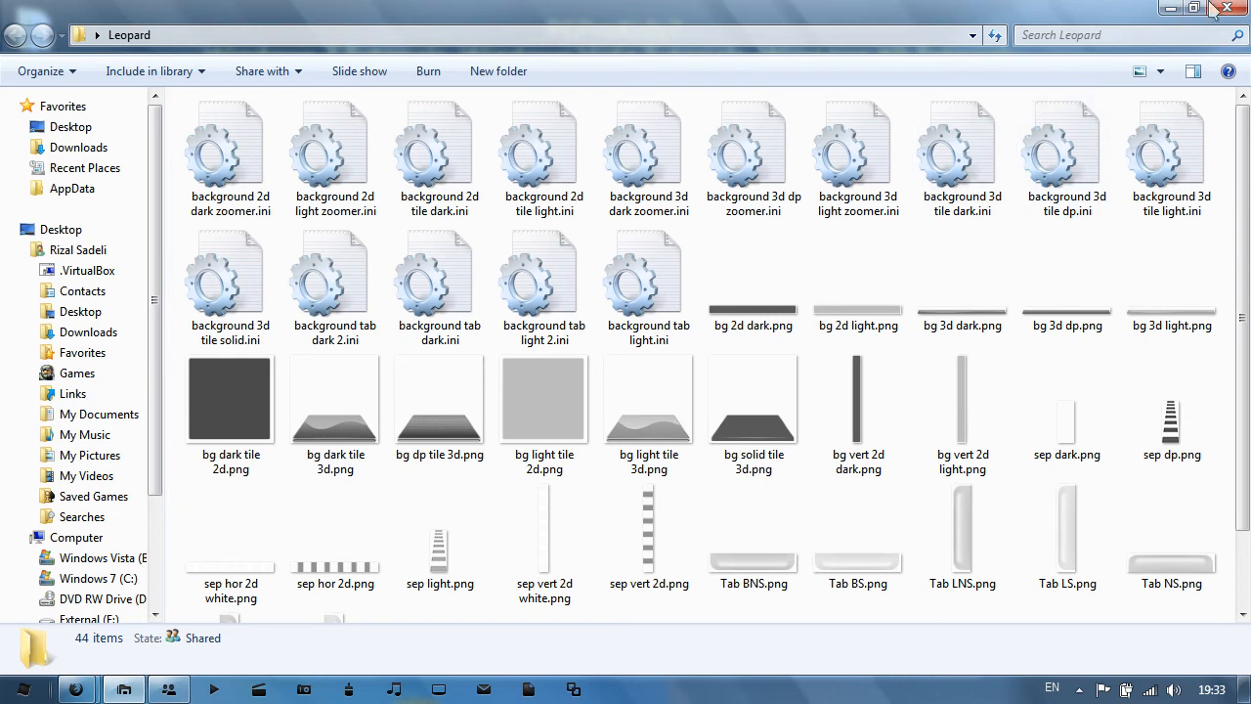
{"action": "left_click", "coordinate": [1231, 11]}
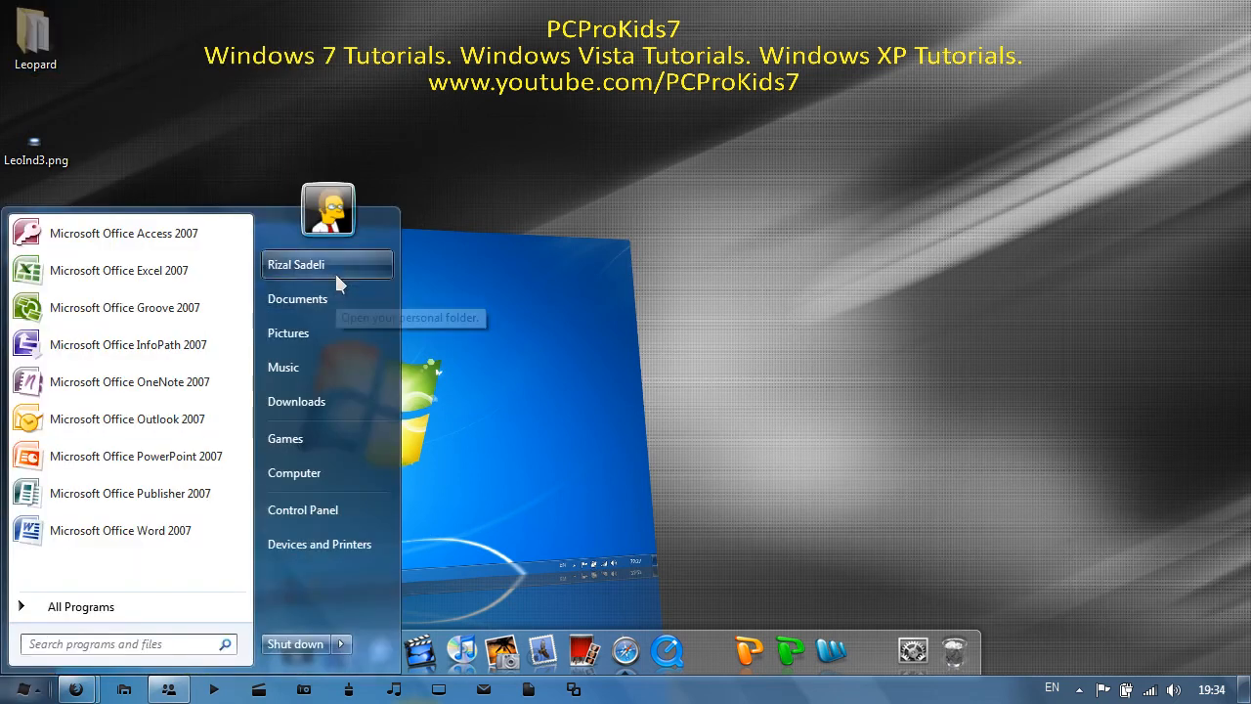
Navigate from Documents into Stardock's ObjectDock Library folder and its subfolders
{"action": "left_click", "coordinate": [297, 298]}
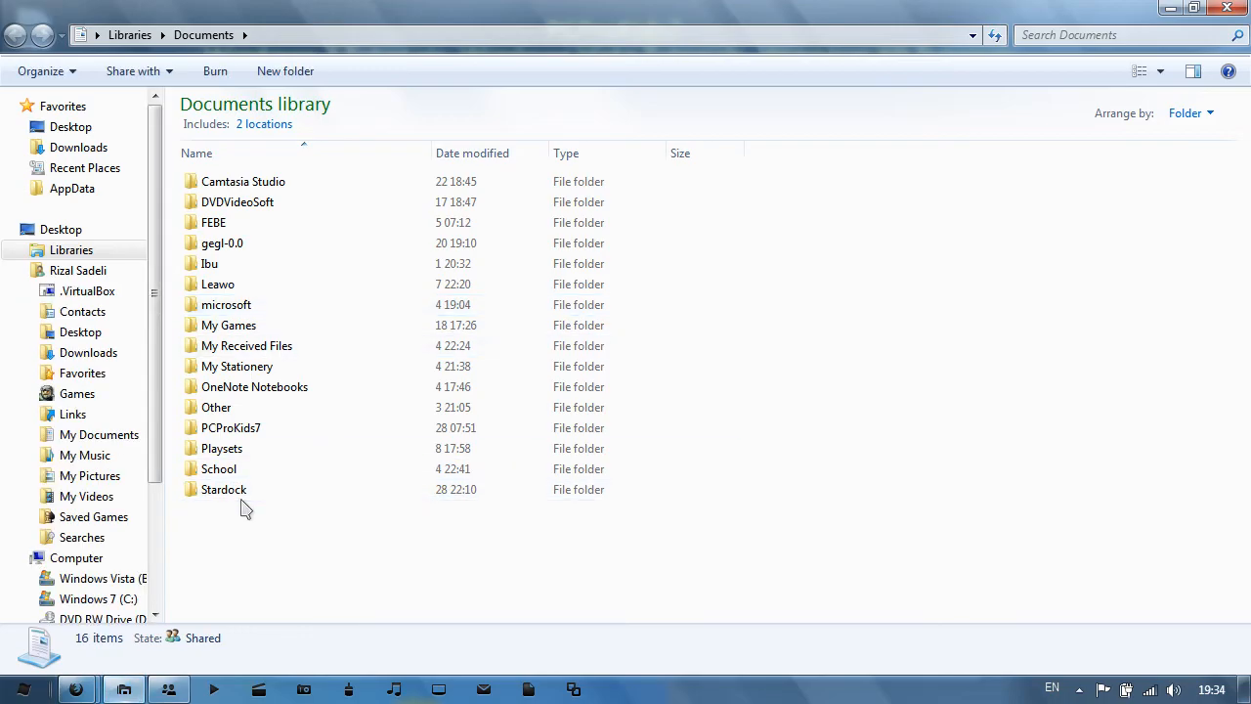
{"action": "double_click", "coordinate": [223, 489]}
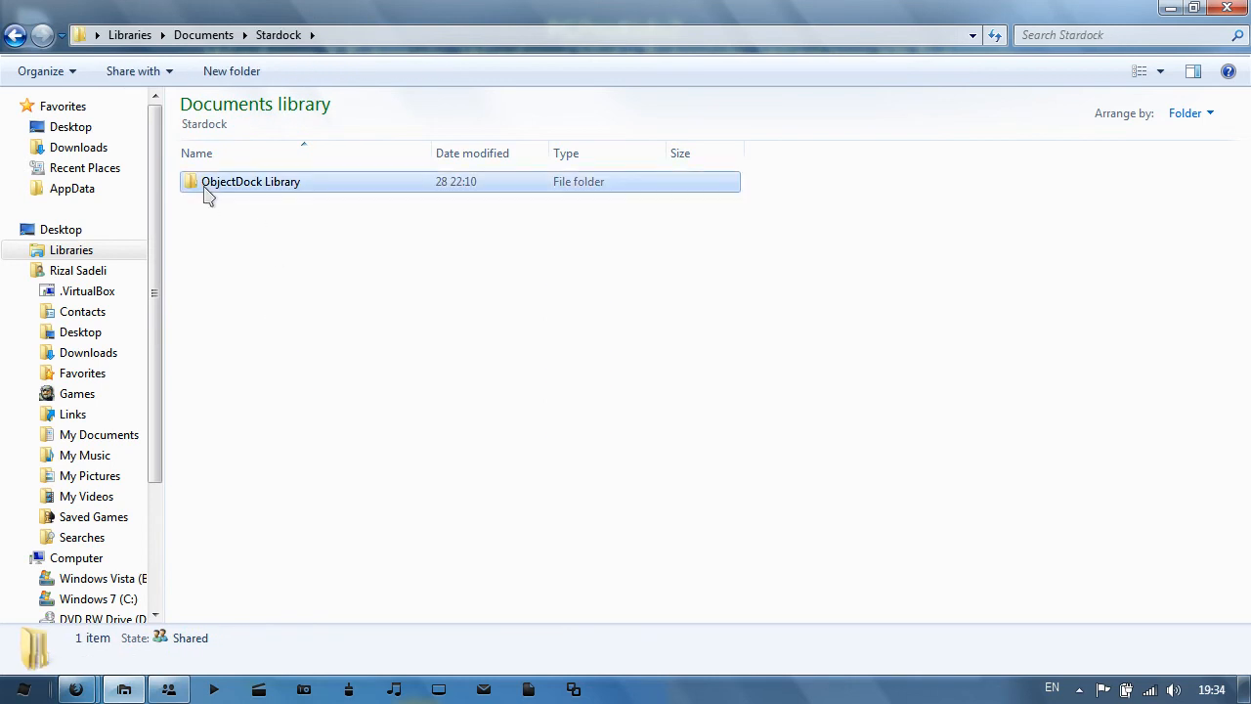
{"action": "double_click", "coordinate": [251, 181]}
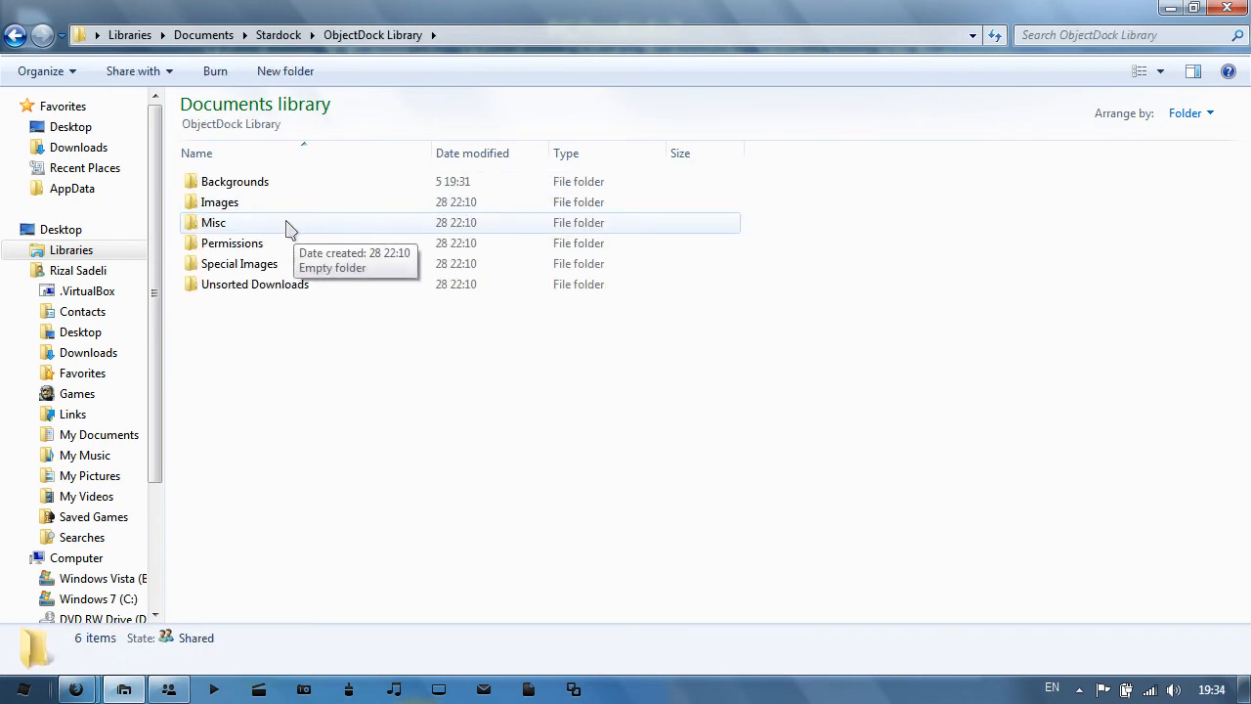
{"action": "double_click", "coordinate": [235, 181]}
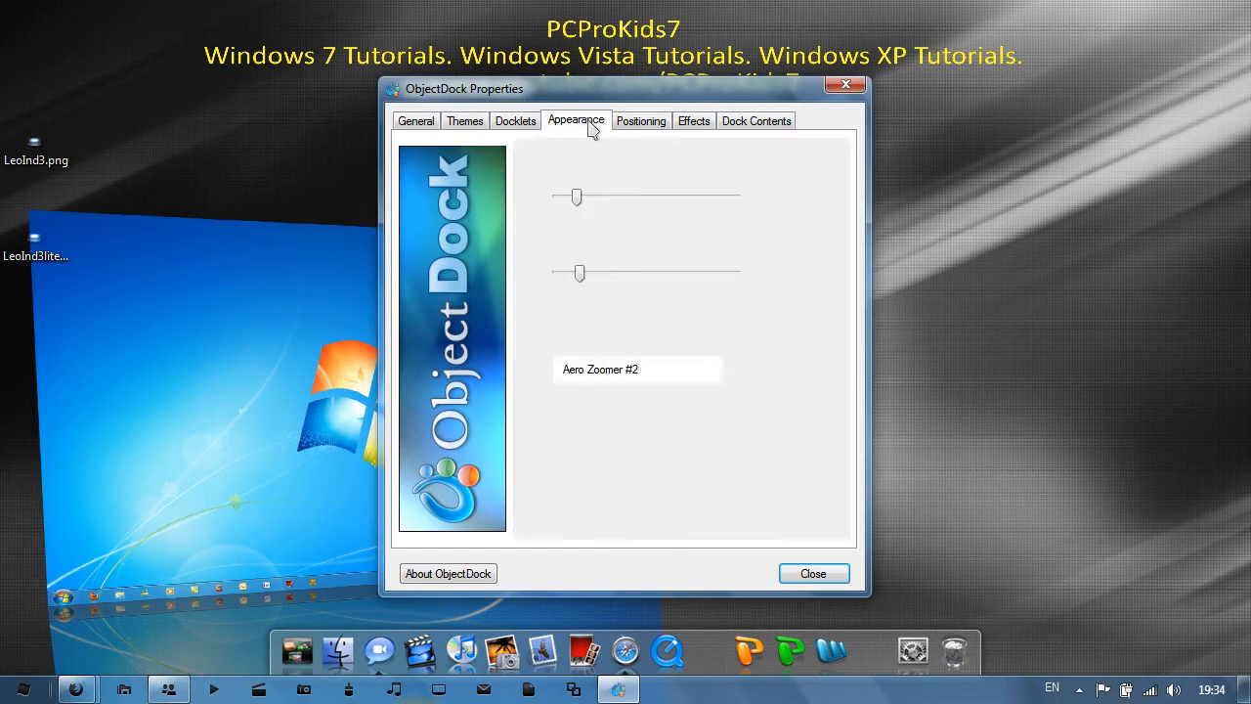
Set the dock background to Leopard 3D Tile Diamond Plate and close the settings
{"action": "left_click", "coordinate": [731, 369]}
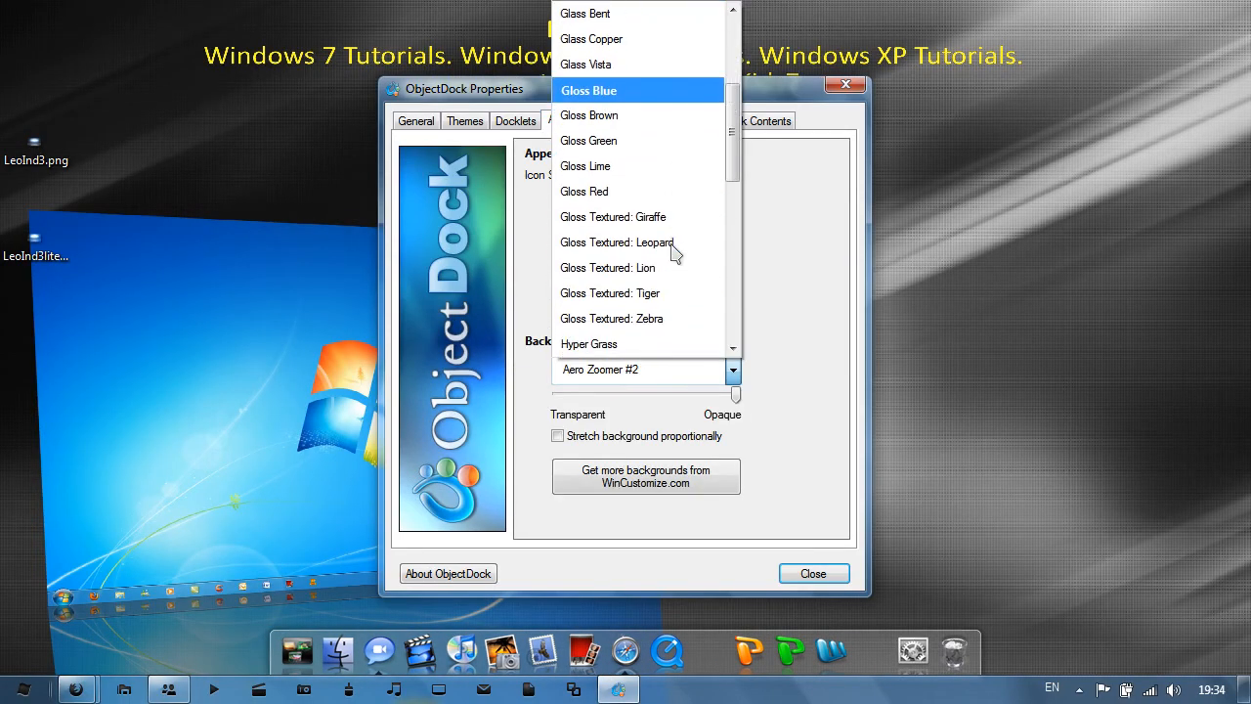
{"action": "scroll", "scroll_direction": "down", "scroll_amount": 3}
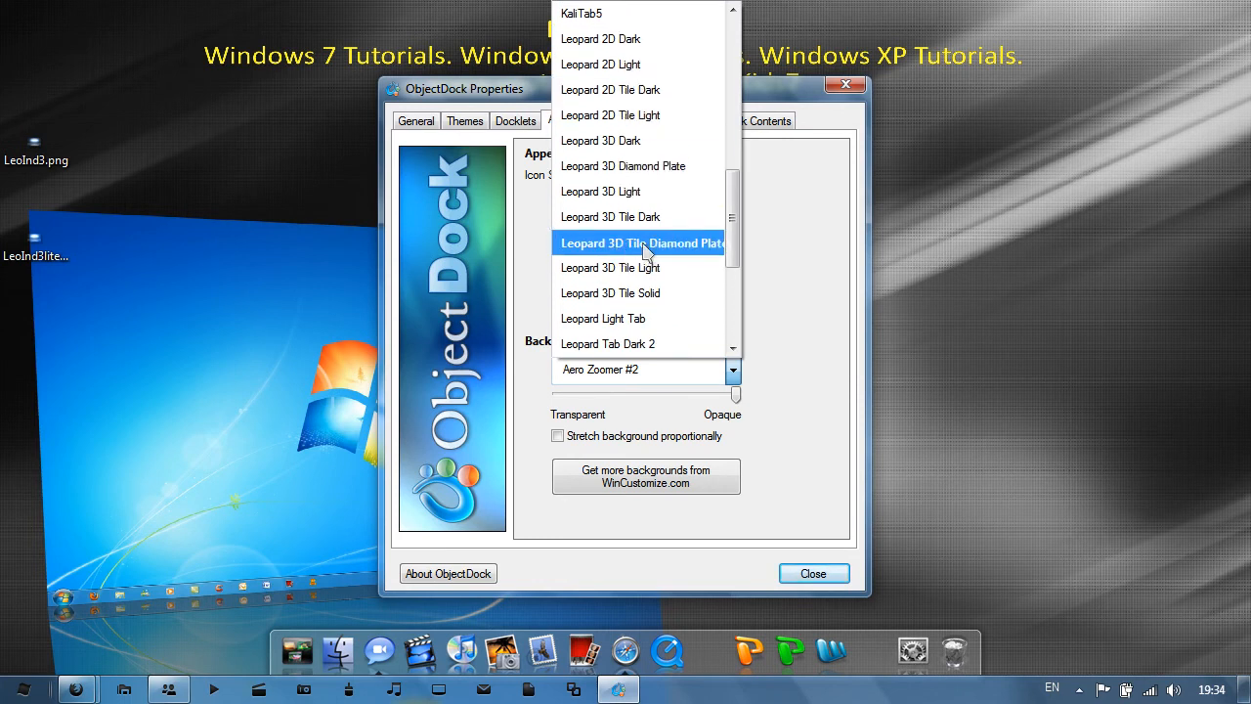
{"action": "left_click", "coordinate": [640, 242]}
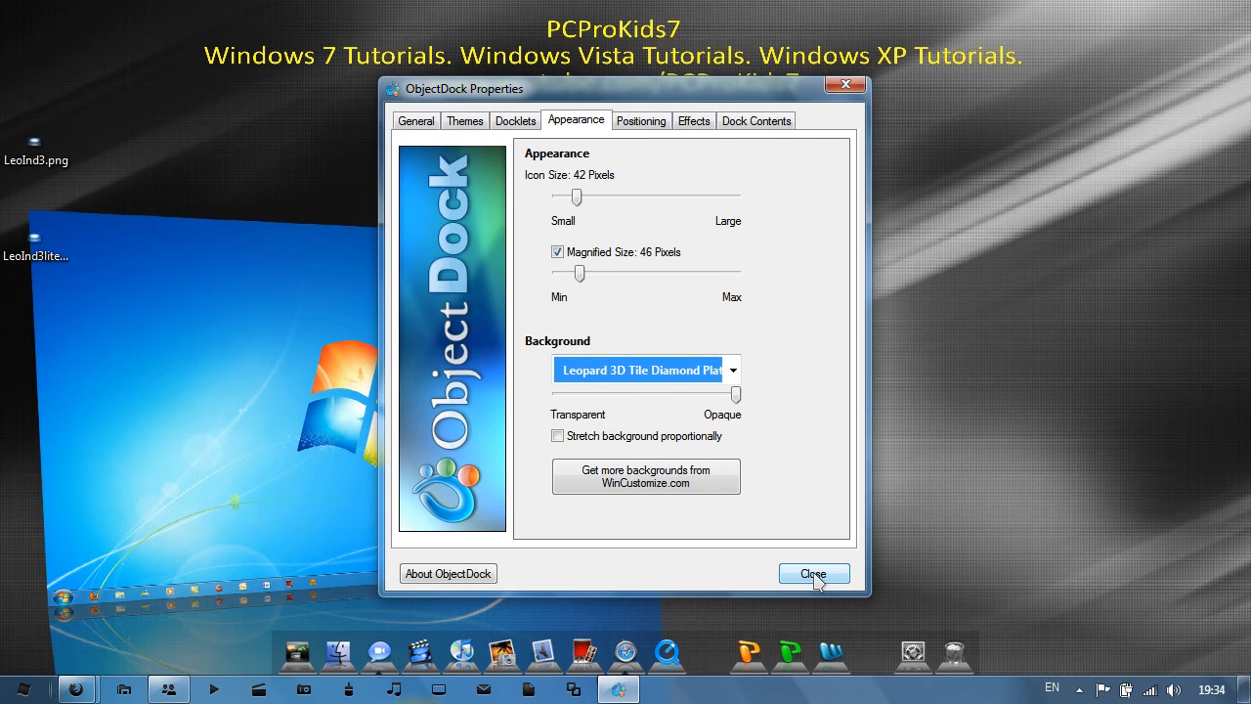
{"action": "left_click", "coordinate": [813, 573]}
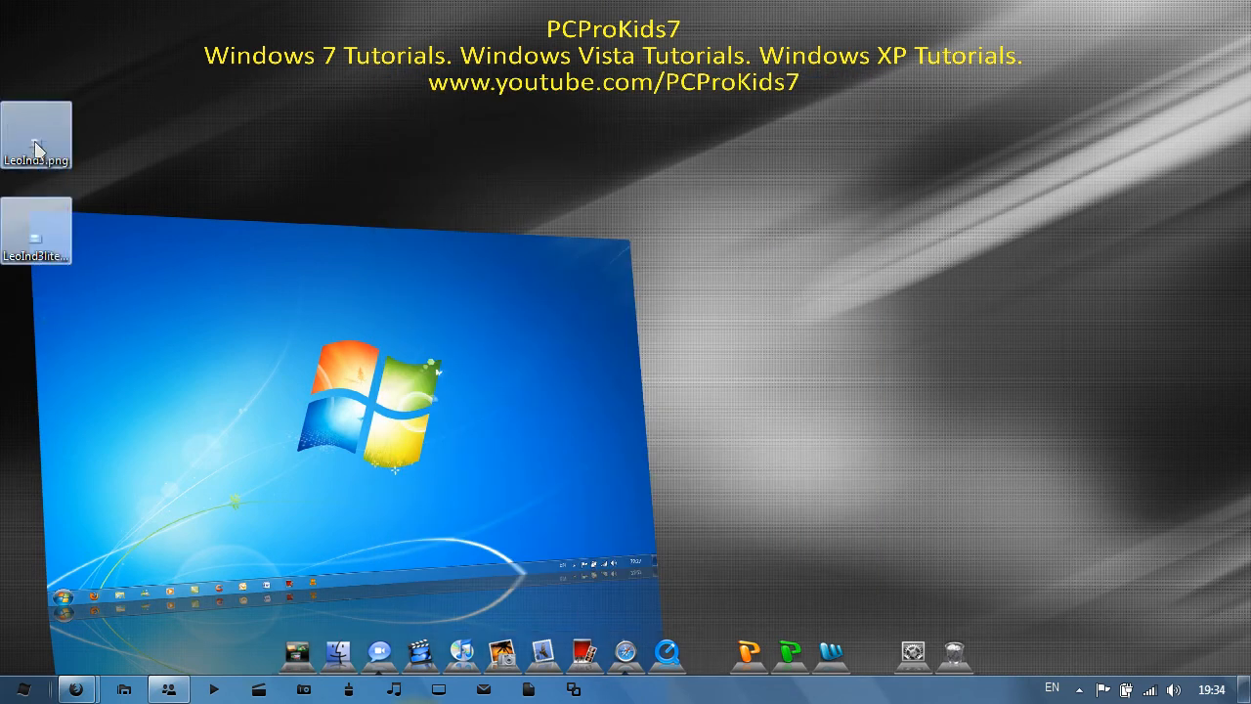
Navigate from Computer into the Stardock folder under C: Program Files
{"action": "left_click", "coordinate": [76, 688]}
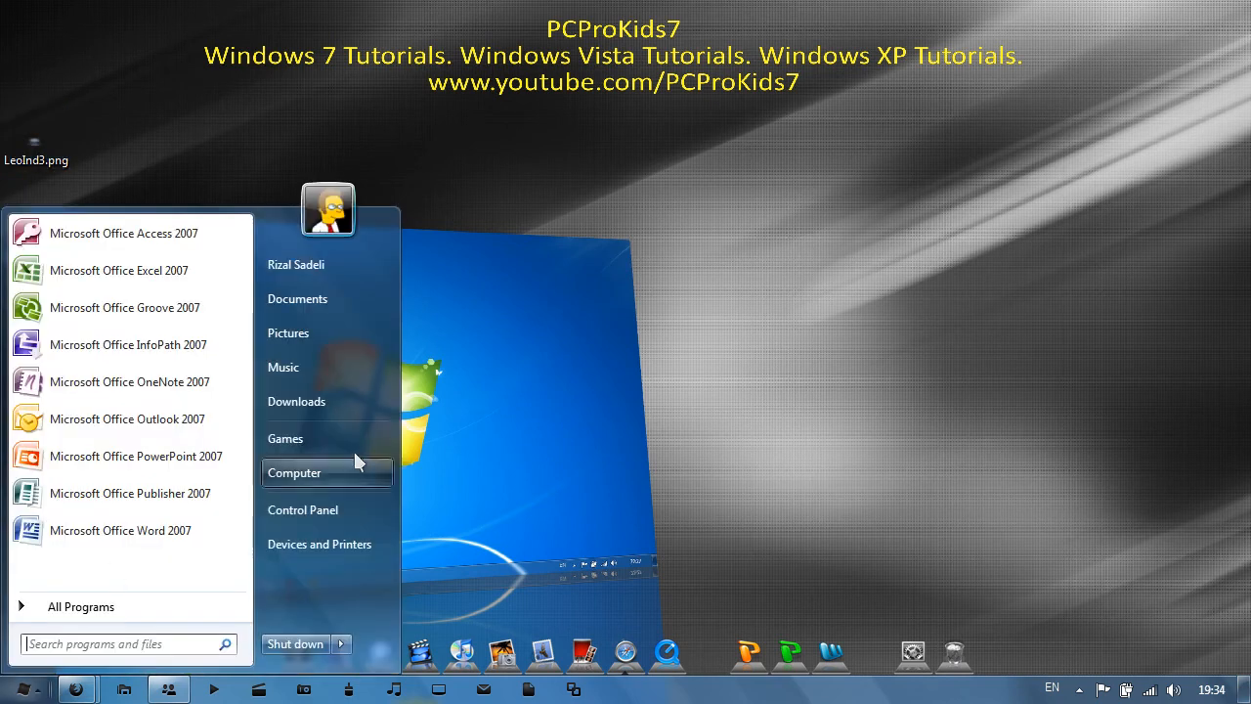
{"action": "left_click", "coordinate": [294, 472]}
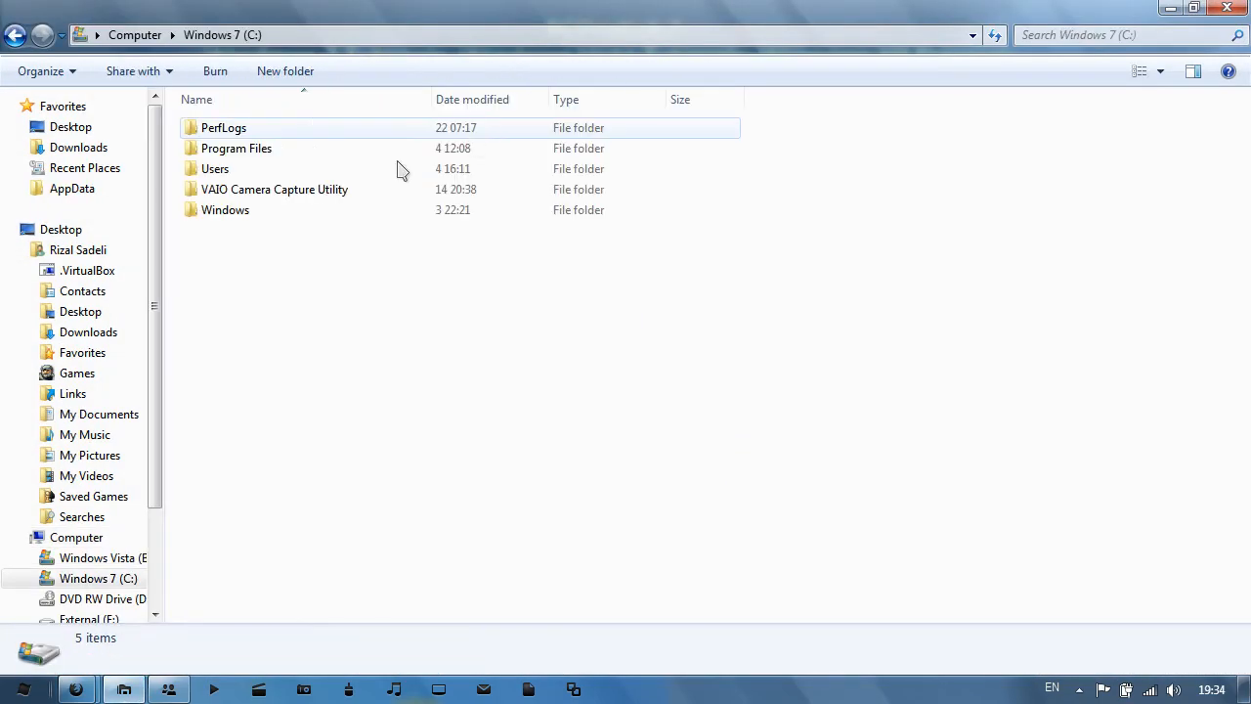
{"action": "double_click", "coordinate": [236, 148]}
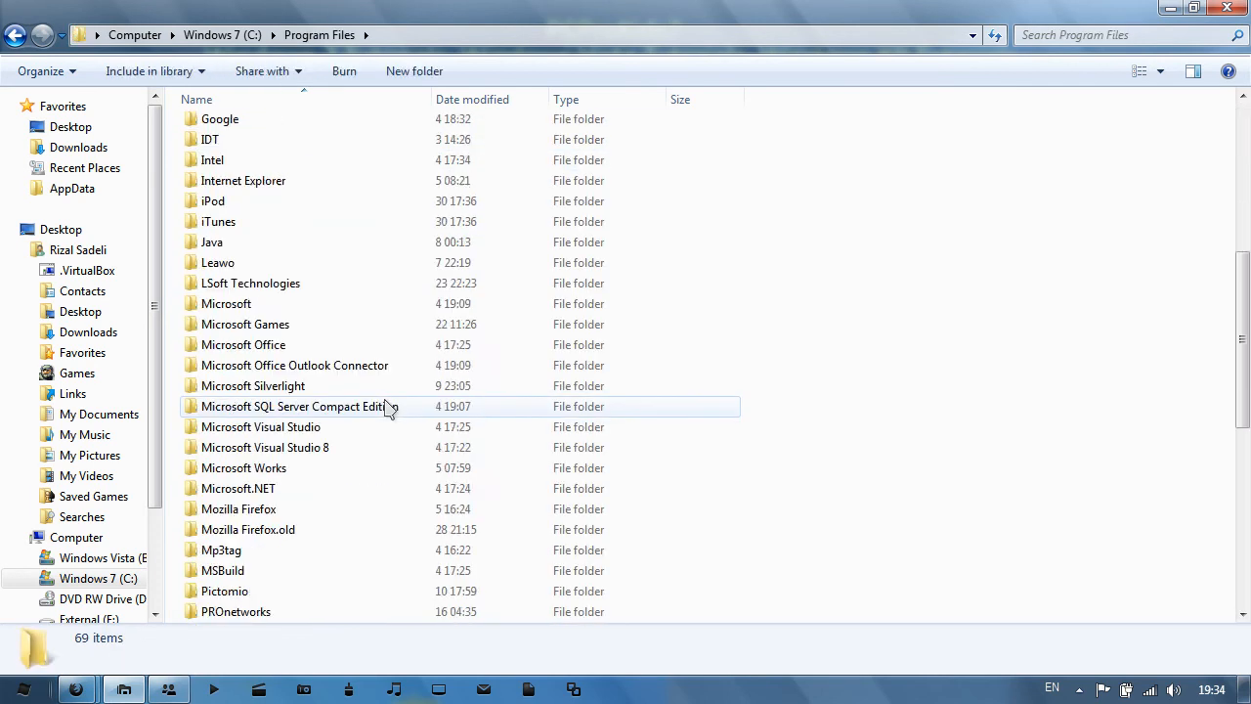
{"action": "scroll", "scroll_direction": "down", "scroll_amount": 3}
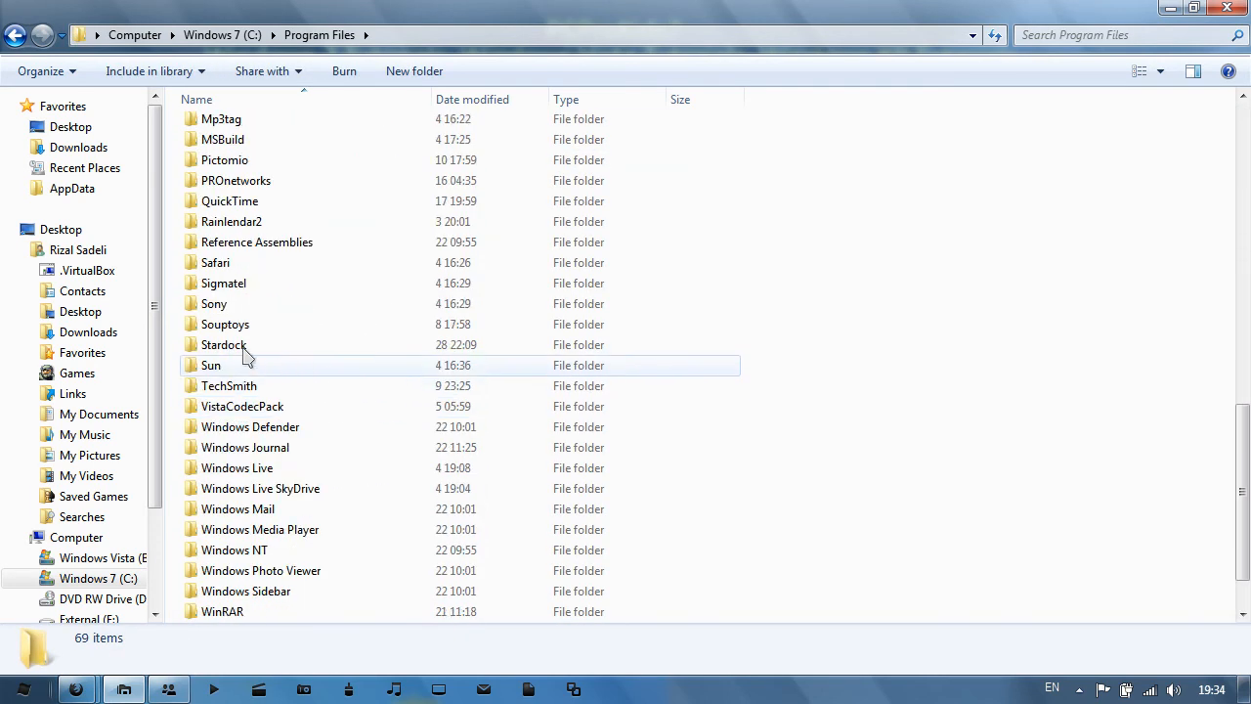
{"action": "double_click", "coordinate": [223, 344]}
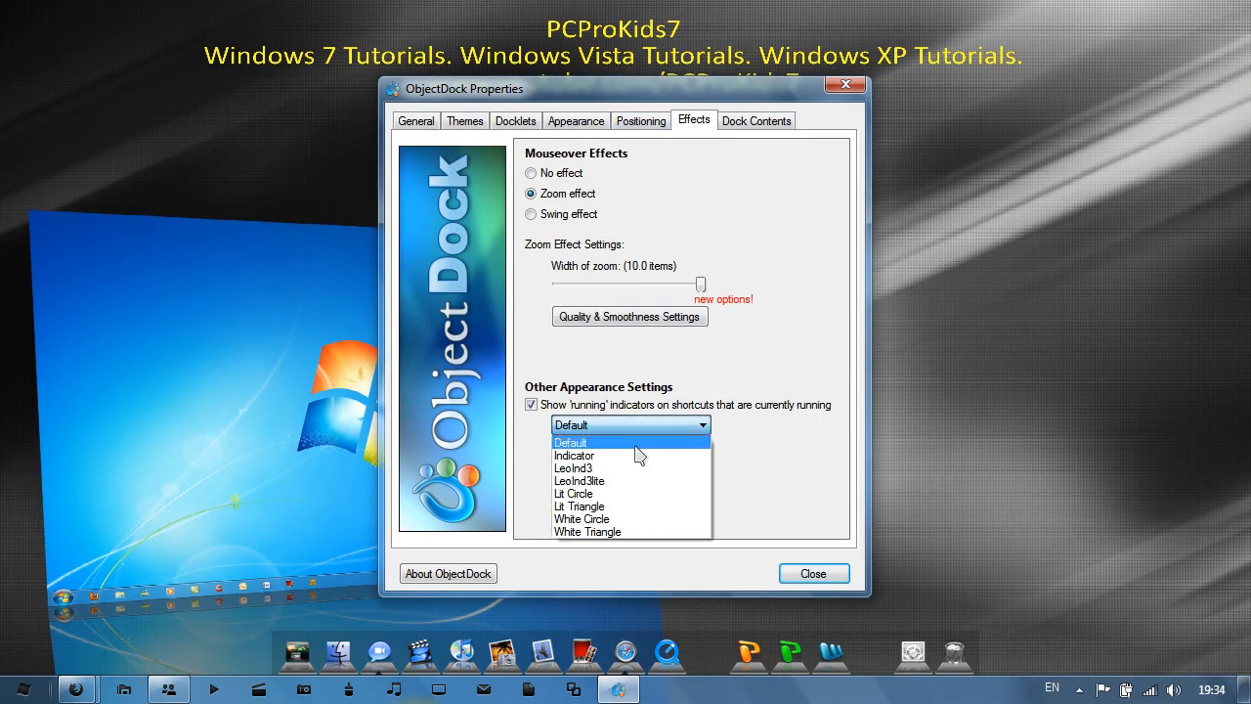
Set the dock's running-application indicator to LeoInd3lite and close the settings
{"action": "left_click", "coordinate": [579, 480]}
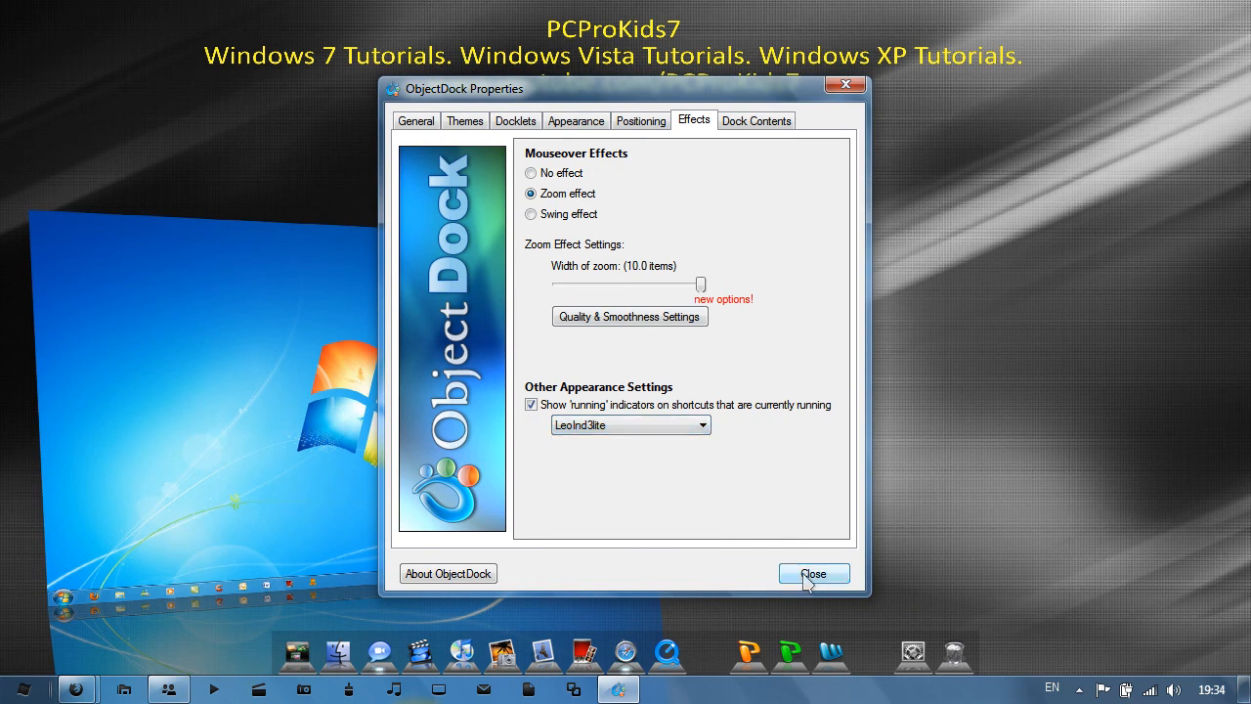
{"action": "left_click", "coordinate": [814, 573]}
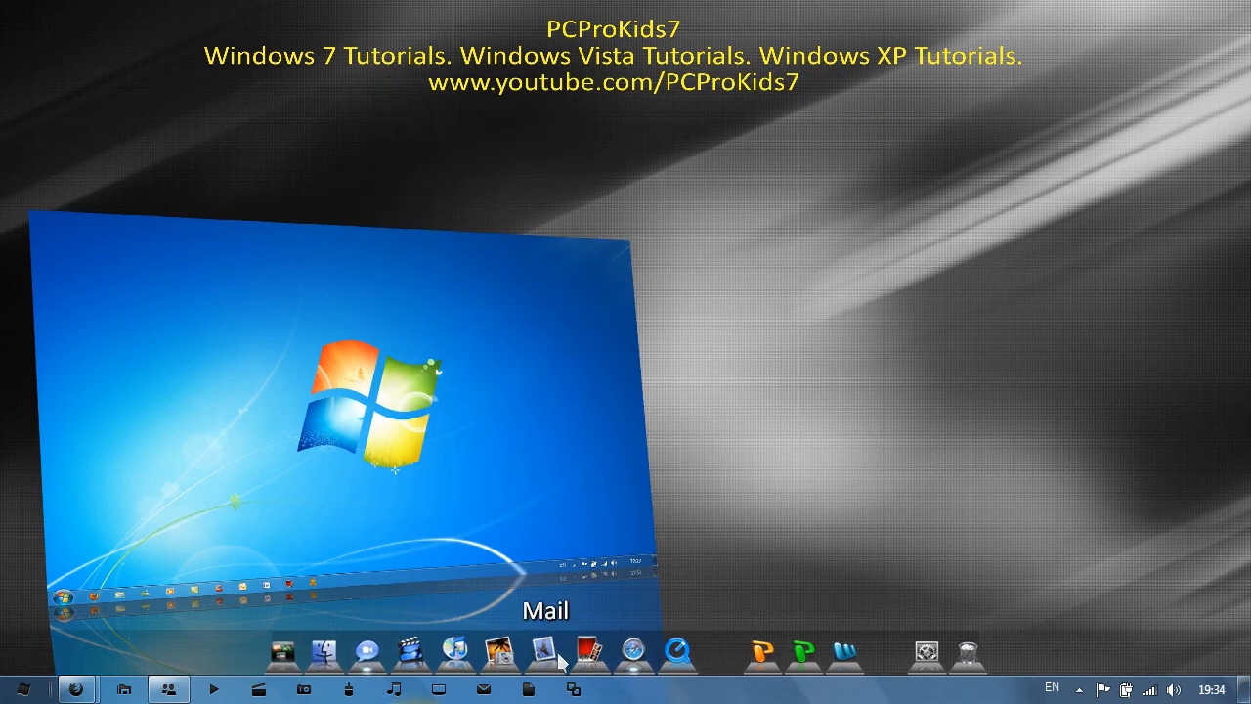
{"action": "mouse_move", "coordinate": [723, 548]}
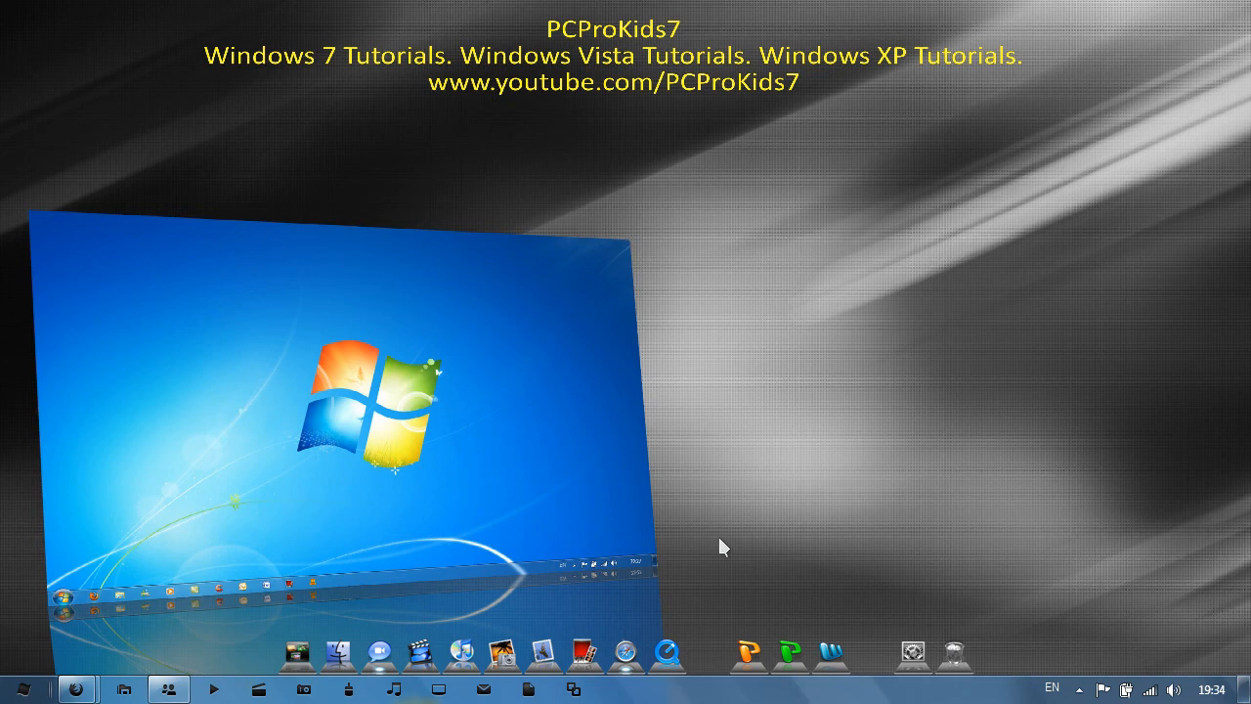
{"action": "mouse_move", "coordinate": [756, 530]}
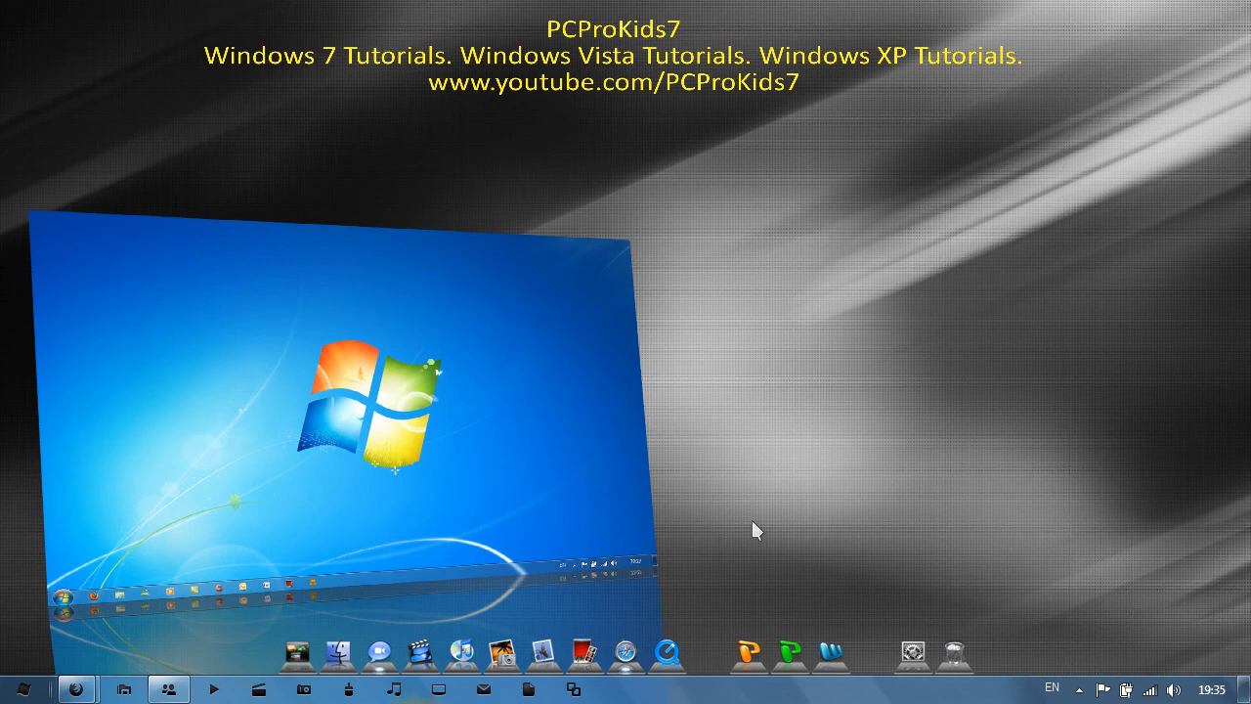
{"action": "mouse_move", "coordinate": [770, 518]}
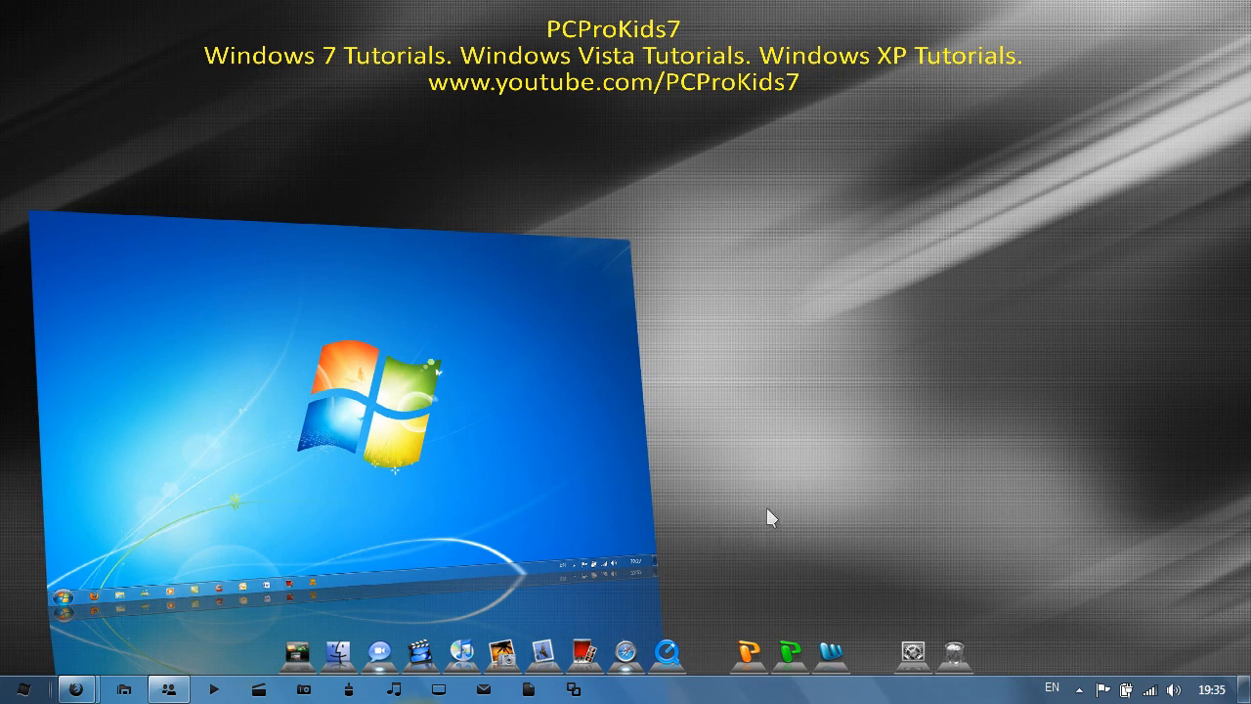